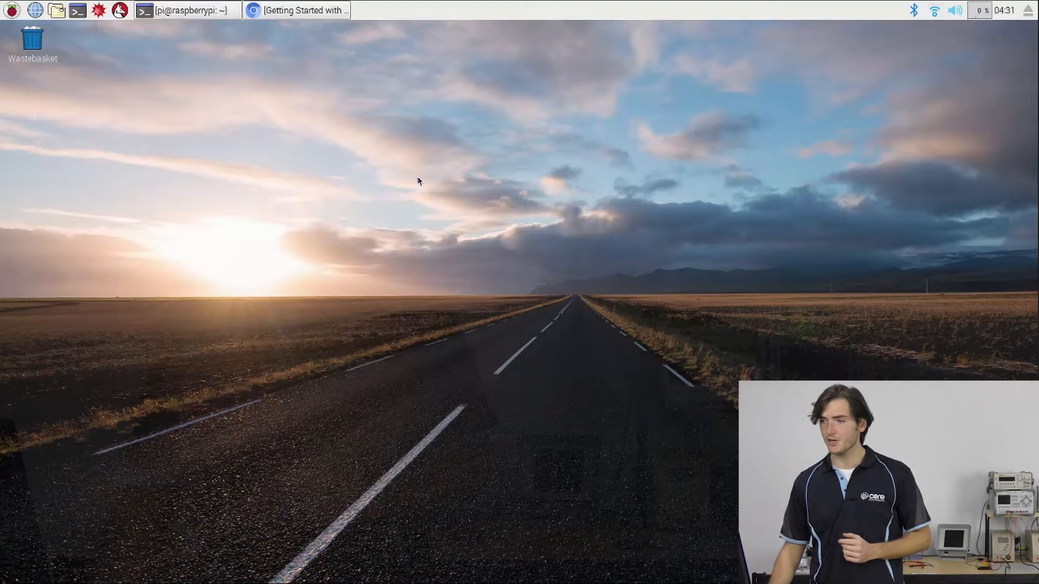
pyautogui.click(299, 10)
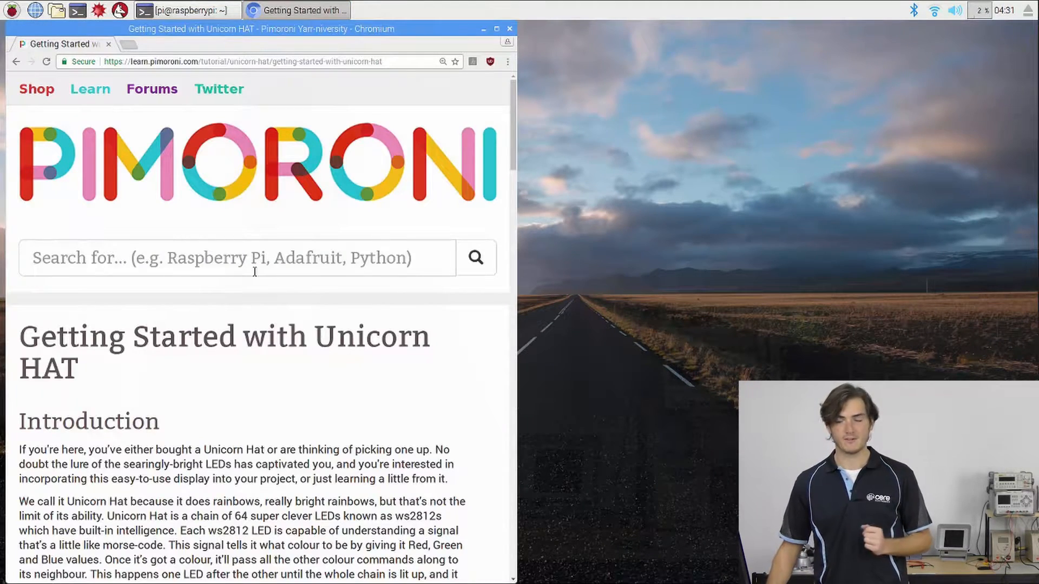
pyautogui.scroll(-3)
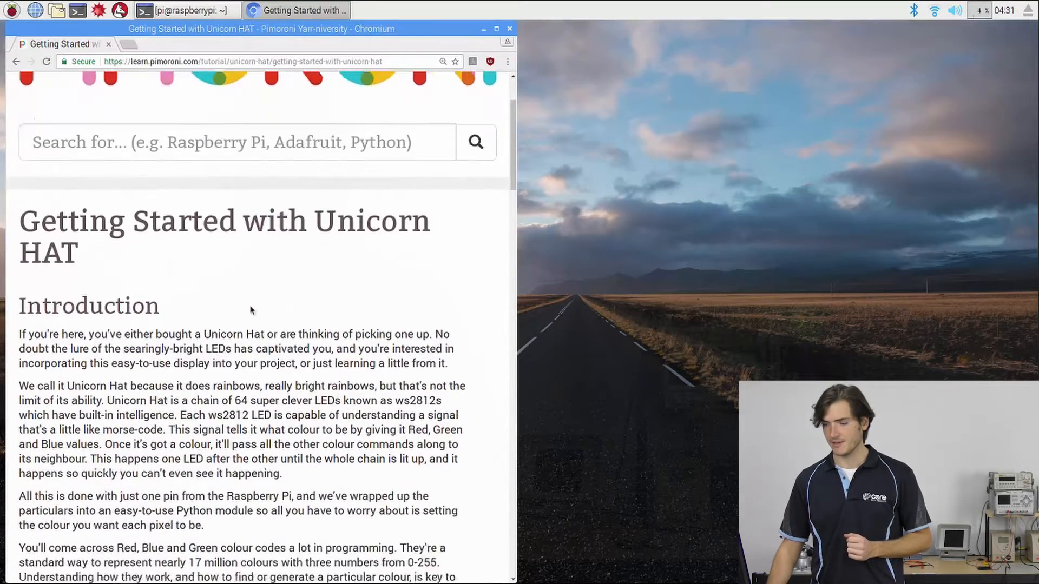
pyautogui.scroll(-3)
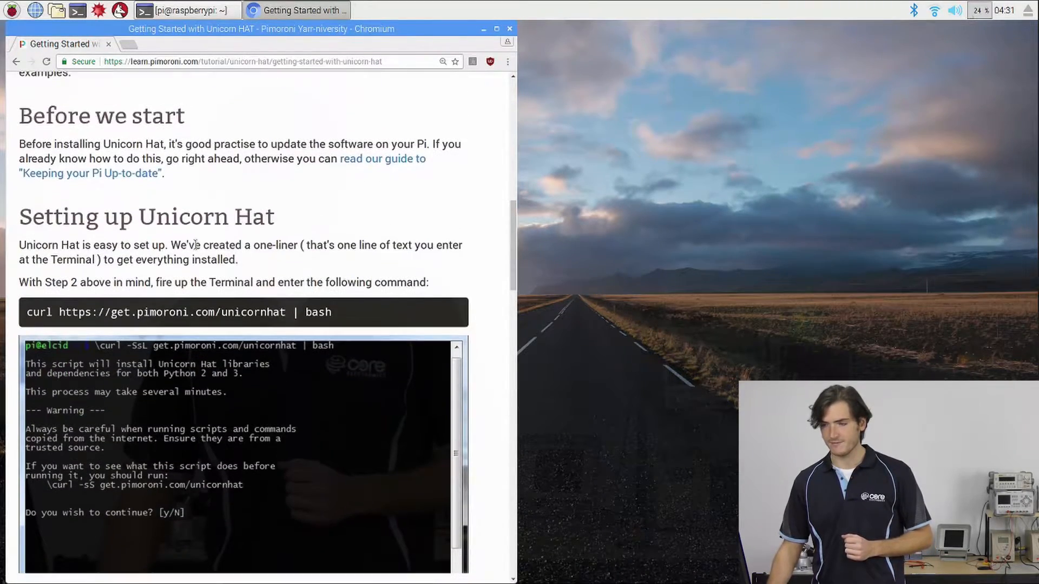
pyautogui.moveTo(20, 216); pyautogui.dragTo(266, 244)
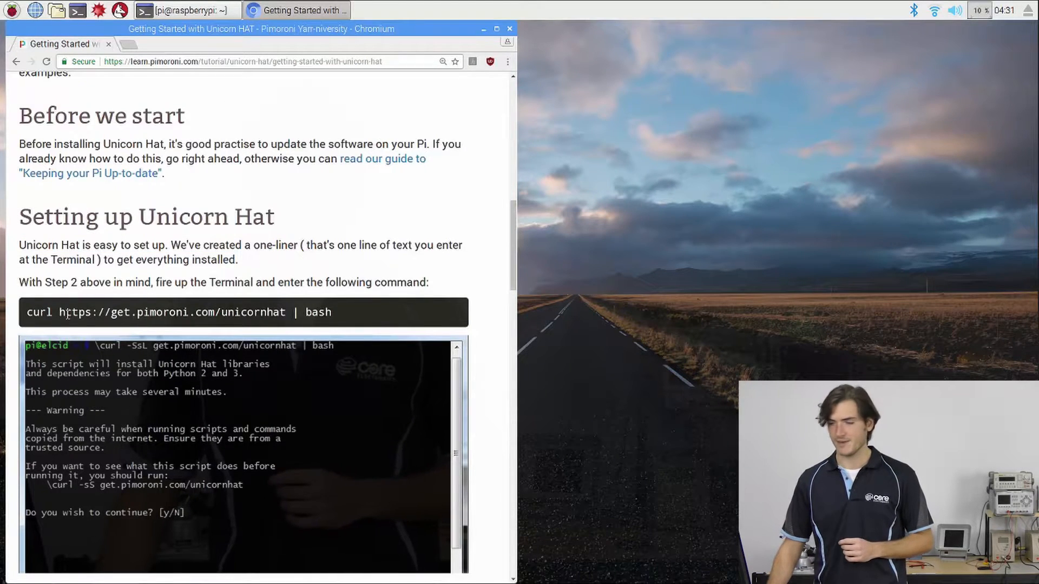
pyautogui.doubleClick(38, 312)
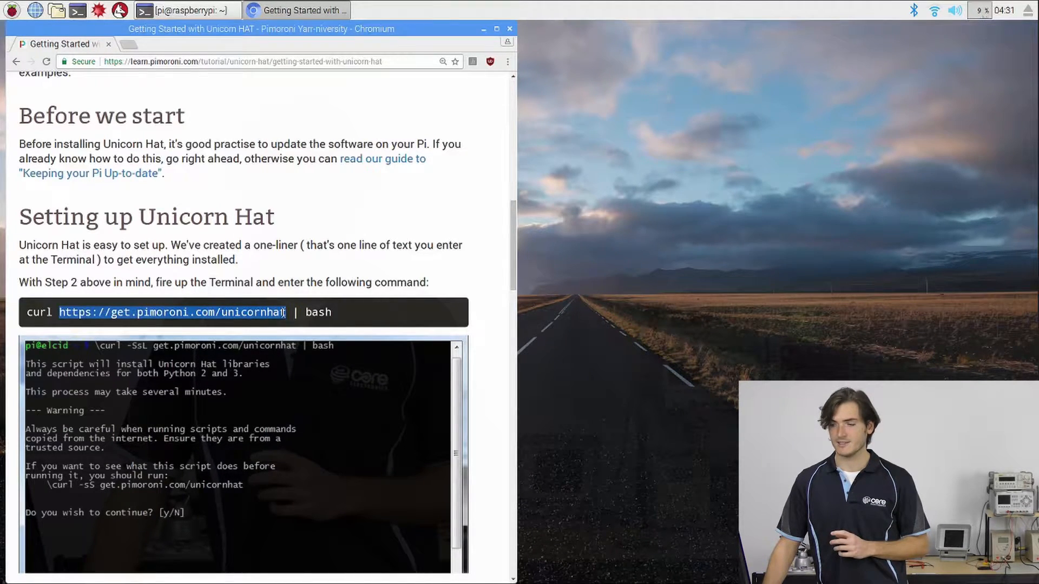
pyautogui.doubleClick(317, 313)
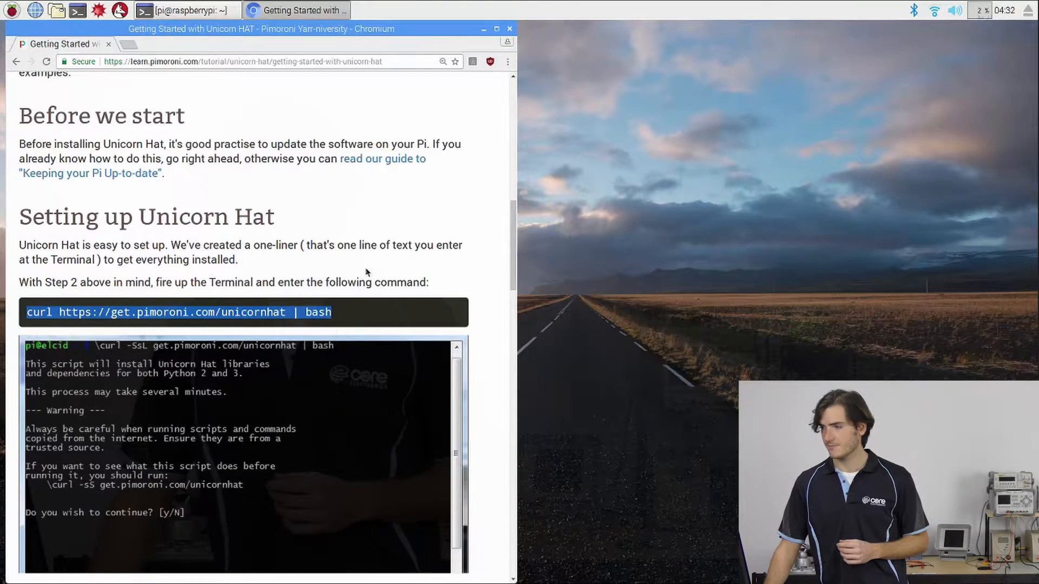
# Step: Run the Pimoroni Unicorn HAT install script, answering y to continue, full install and audio
pyautogui.click(187, 10)
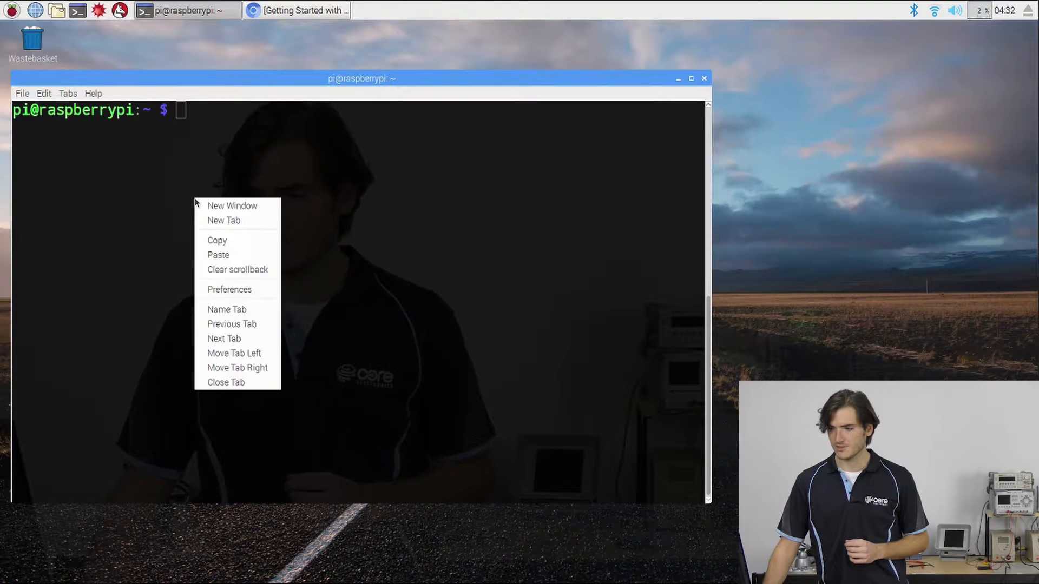
pyautogui.moveTo(152, 162)
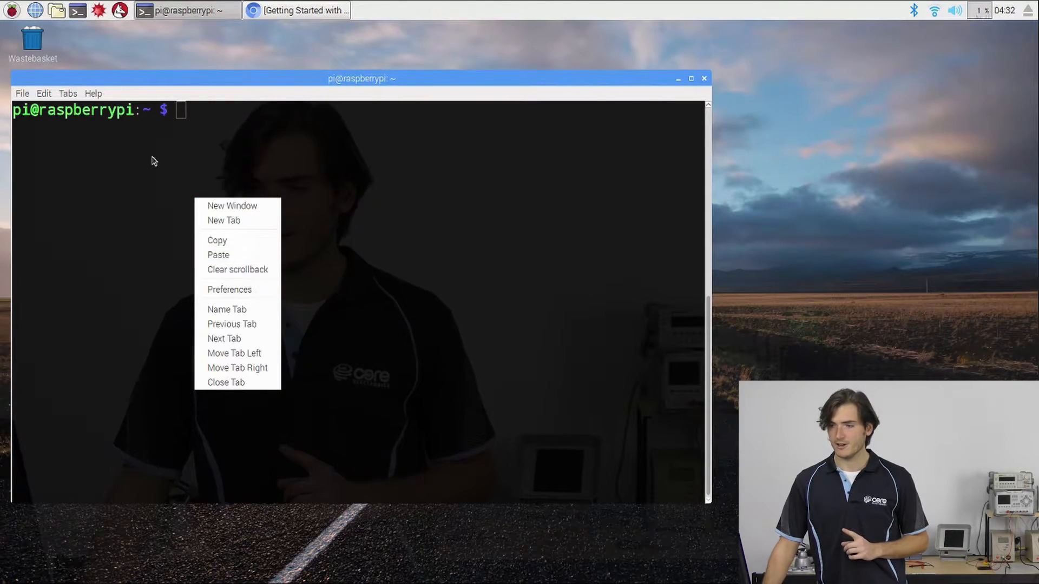
pyautogui.click(169, 245)
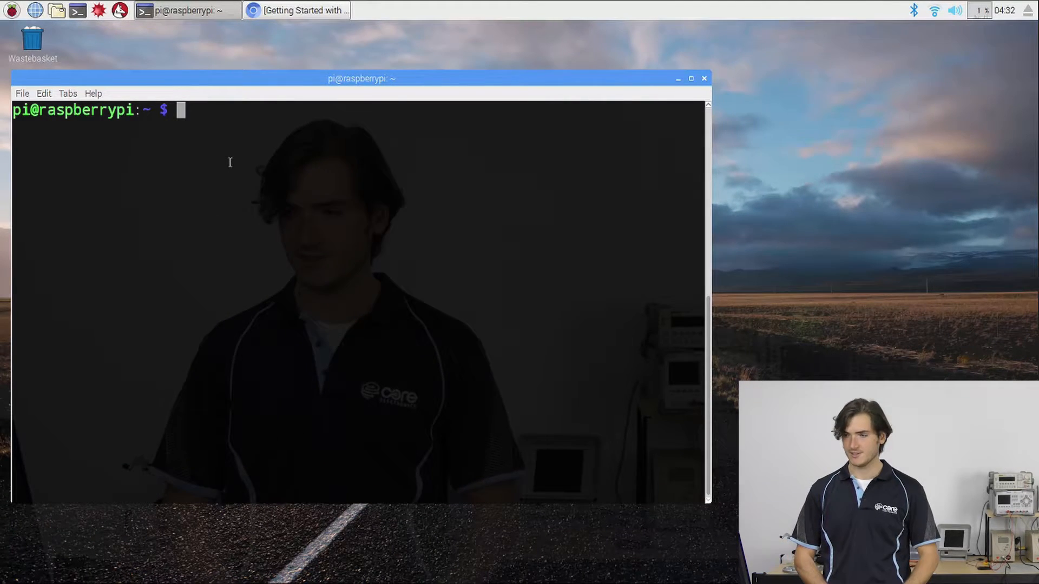
pyautogui.write('cd')
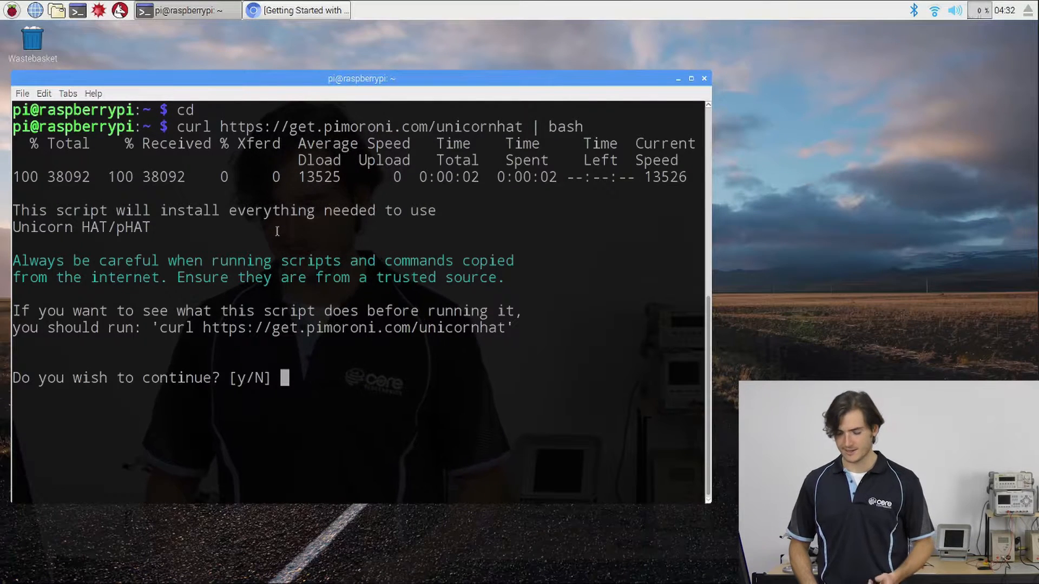
pyautogui.write('y')
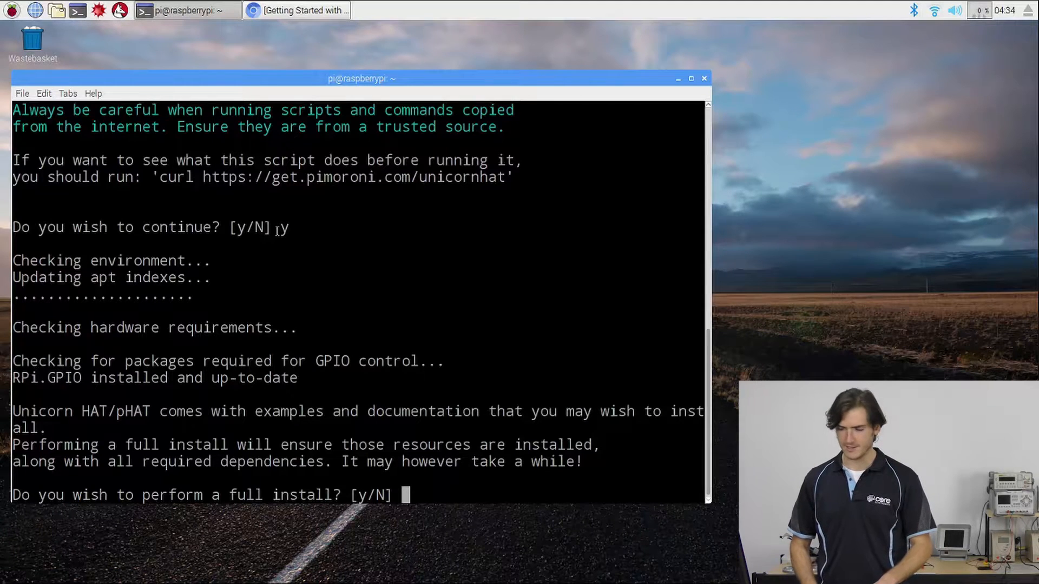
pyautogui.write('y')
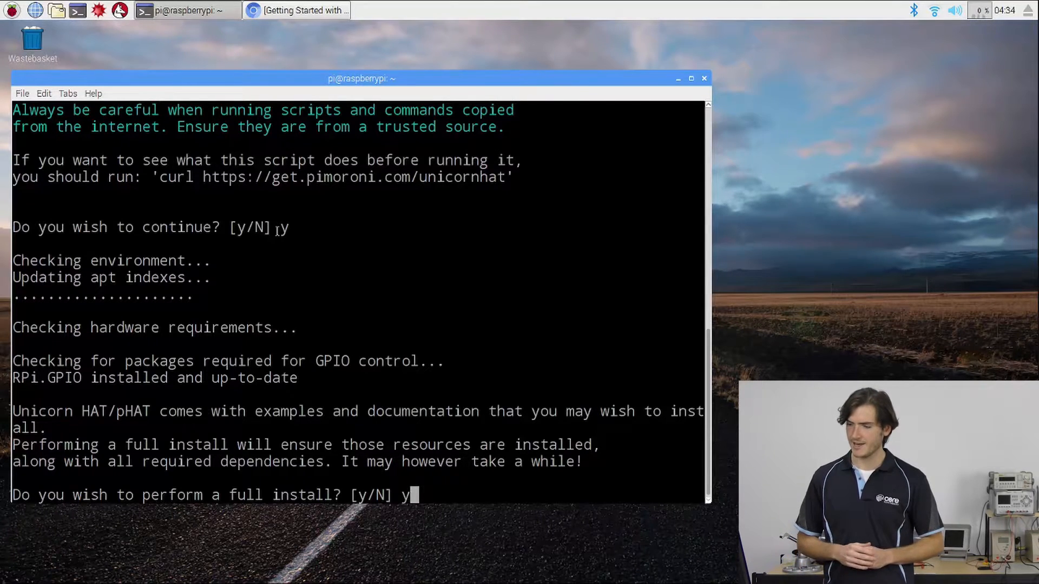
pyautogui.press('Return')
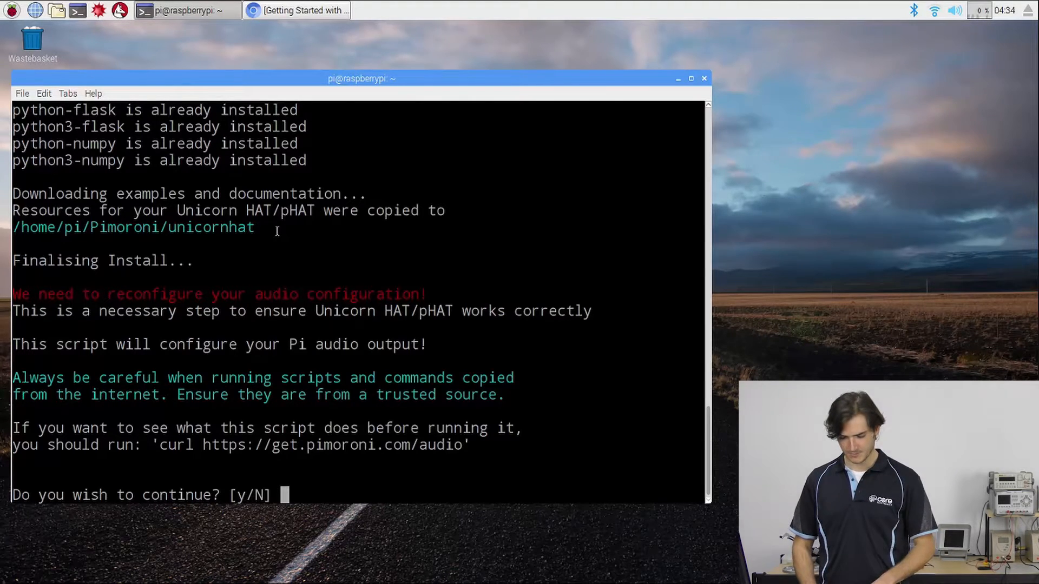
pyautogui.write('y')
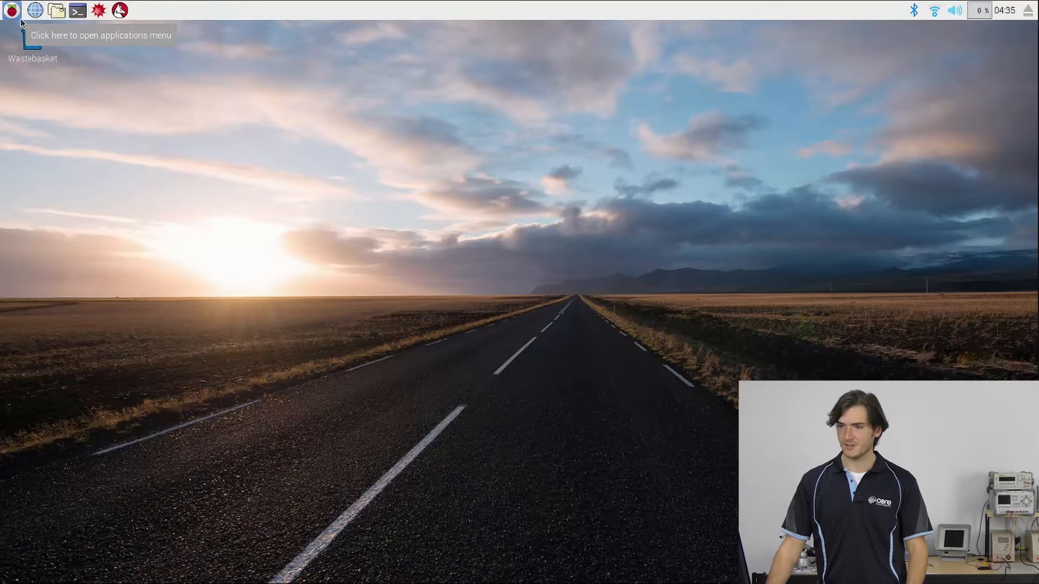
pyautogui.moveTo(77, 71)
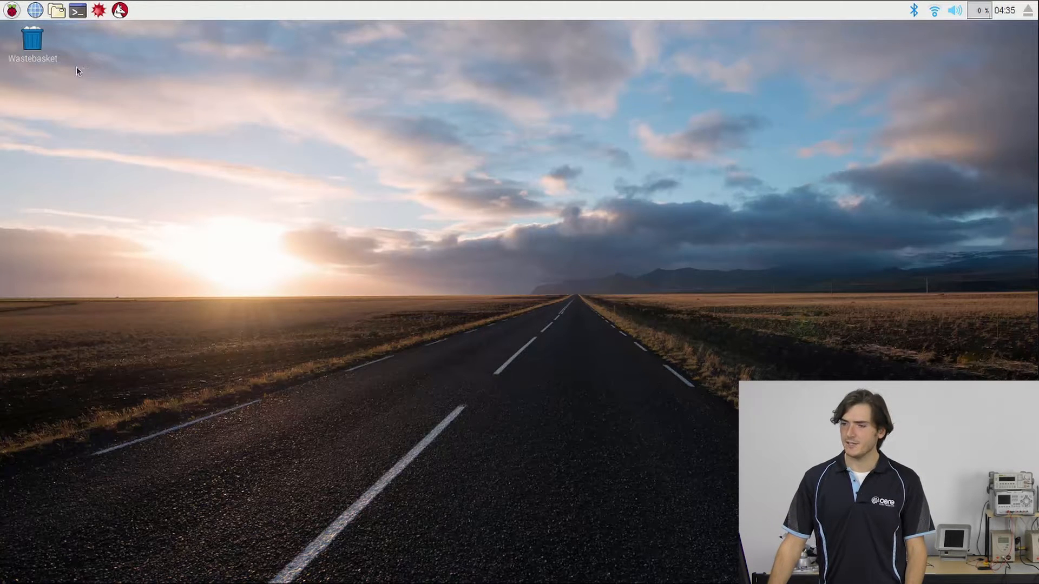
# Step: Open the file manager and navigate into the Pimoroni > unicornhat folder
pyautogui.click(55, 9)
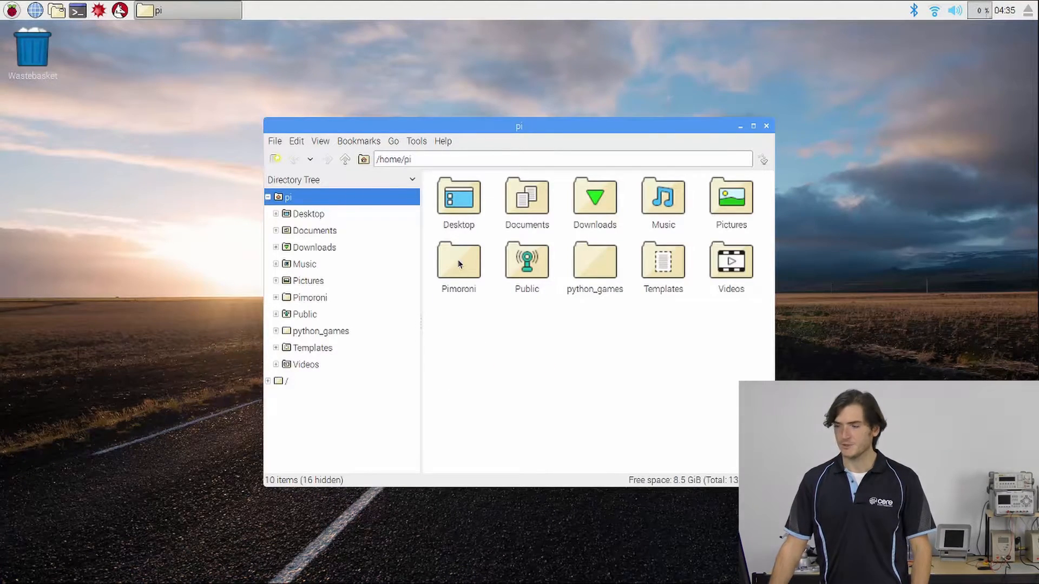
pyautogui.click(458, 261)
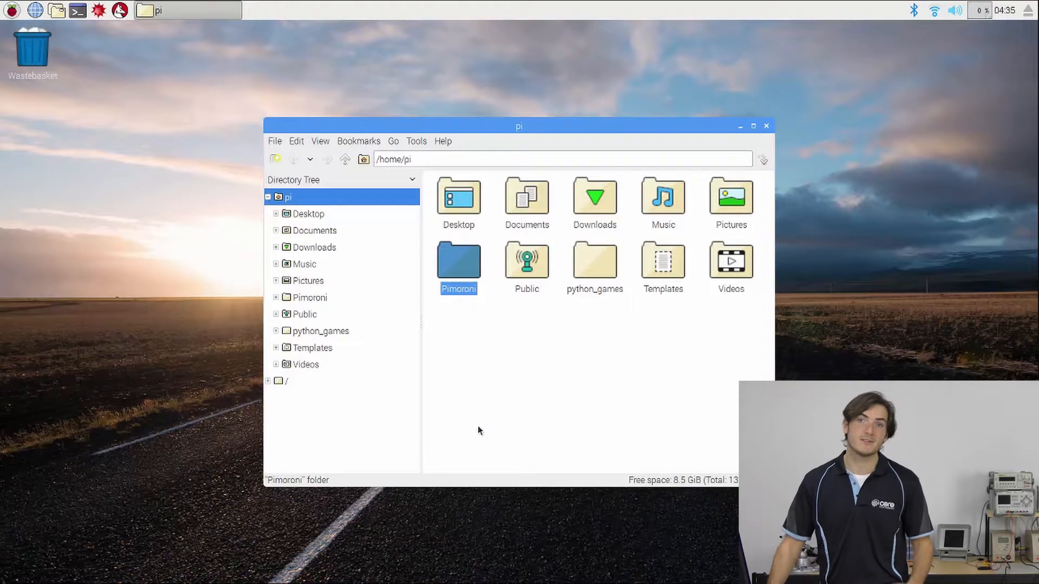
pyautogui.moveTo(519, 399)
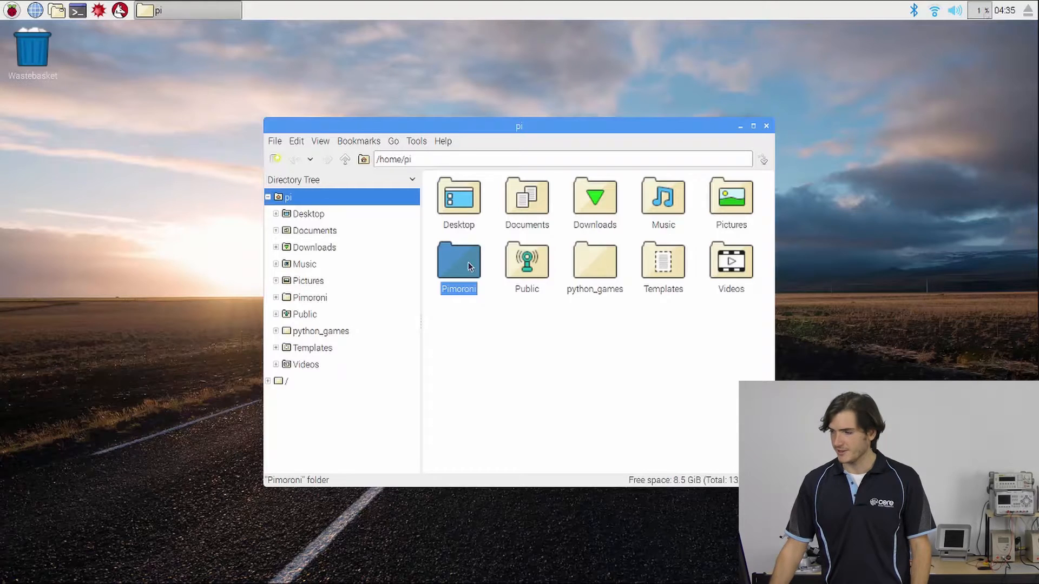
pyautogui.doubleClick(458, 260)
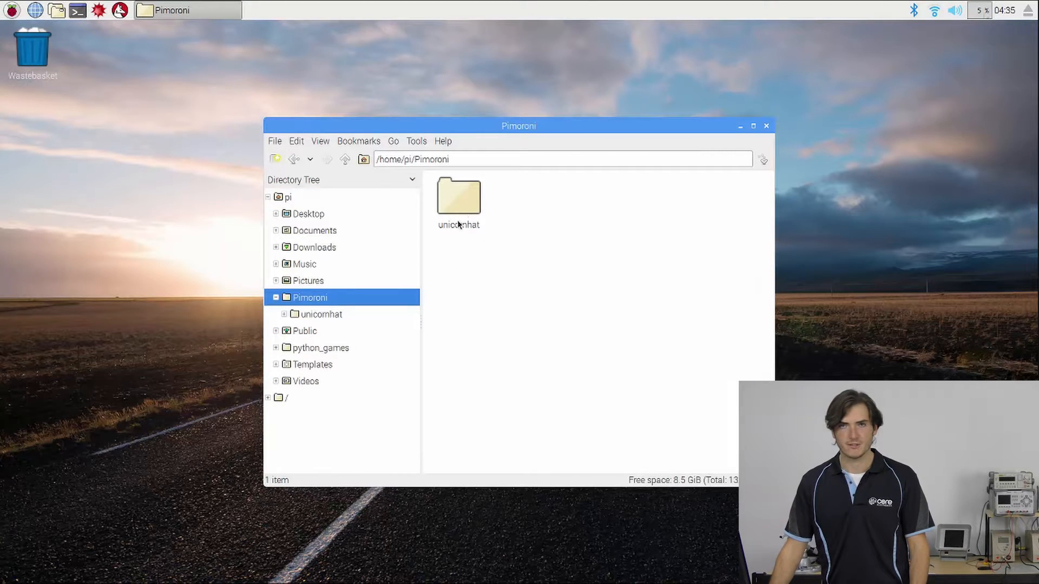
pyautogui.moveTo(458, 198)
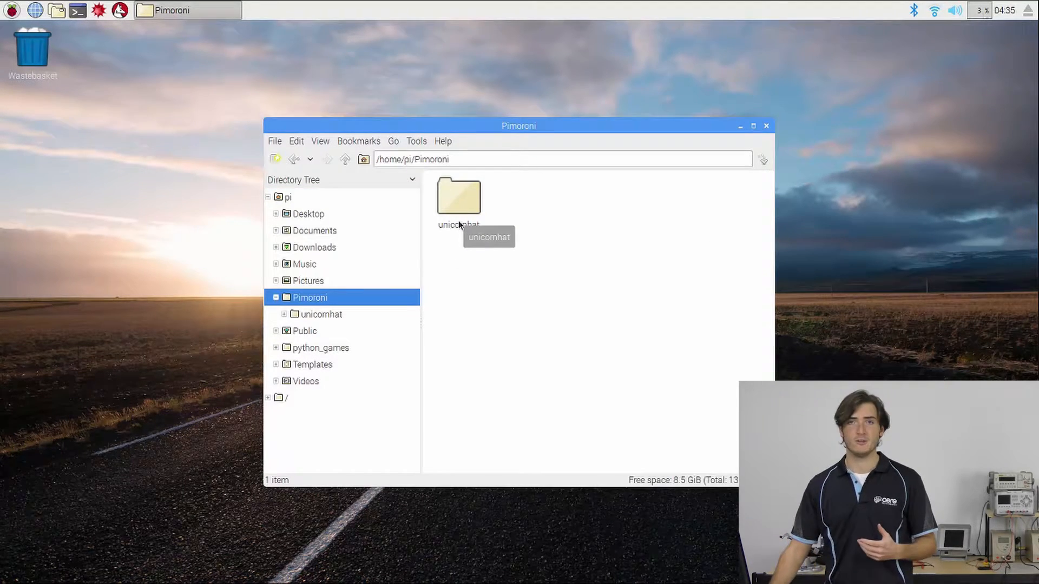
pyautogui.moveTo(500, 367)
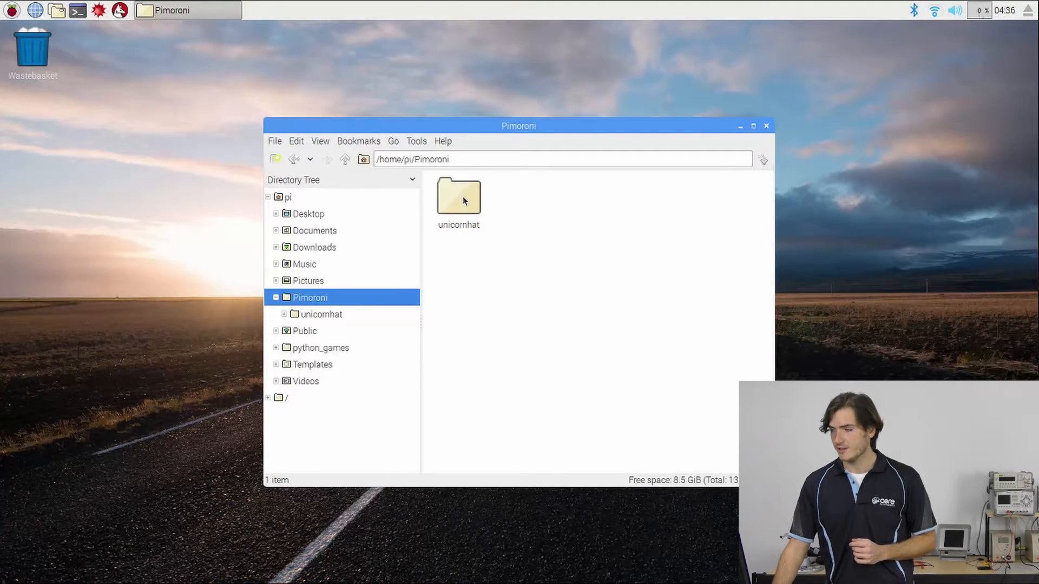
pyautogui.doubleClick(458, 196)
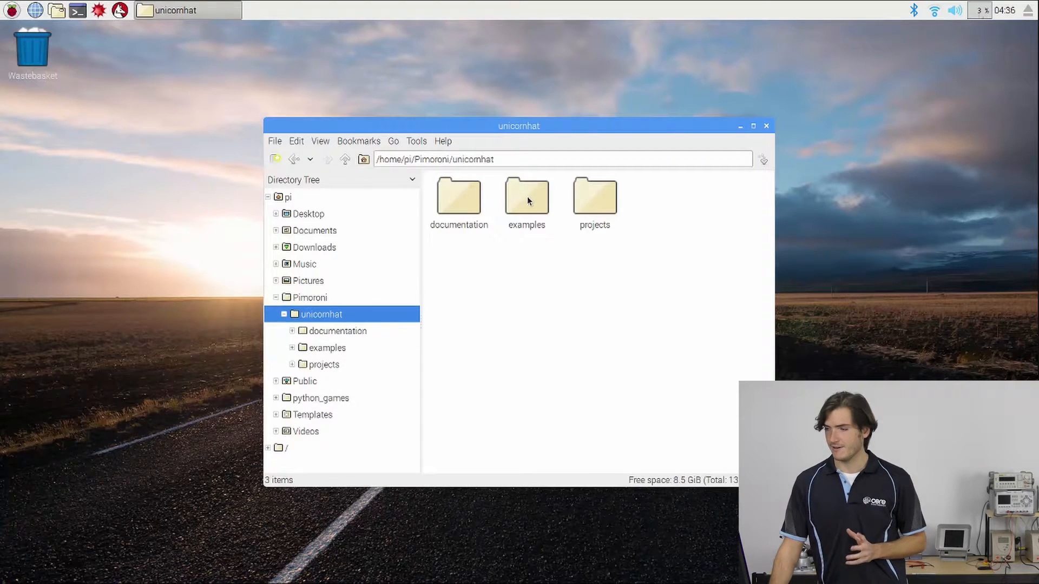
# Step: Check the documentation and projects folders, then open examples and select game_of_life.py
pyautogui.doubleClick(458, 197)
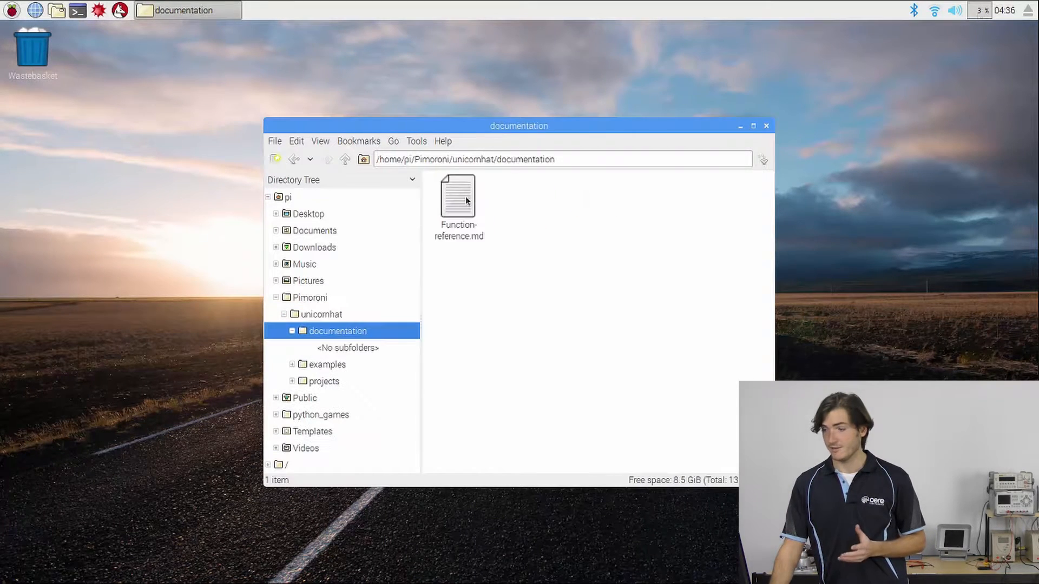
pyautogui.click(320, 314)
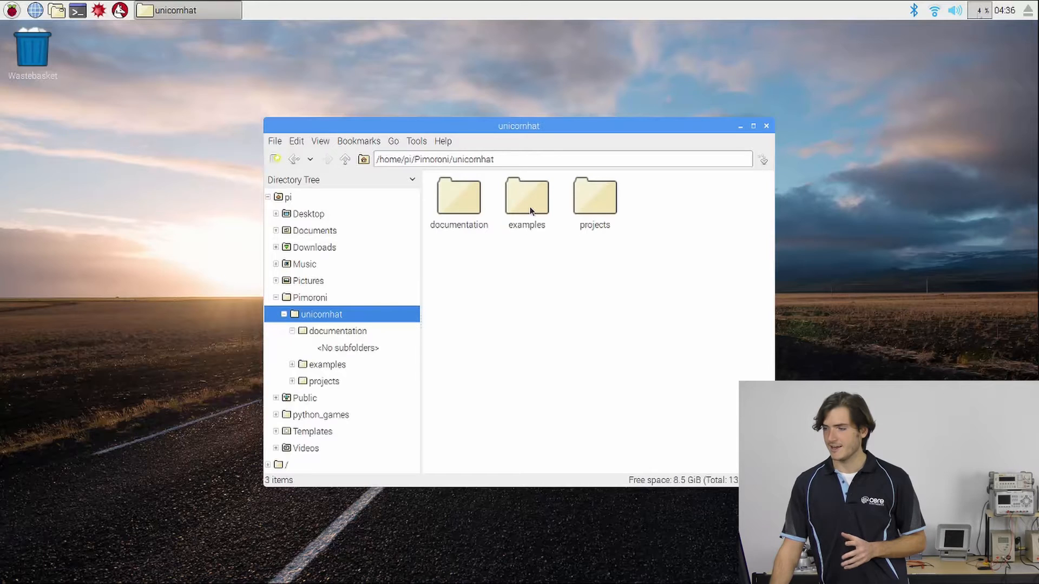
pyautogui.doubleClick(593, 197)
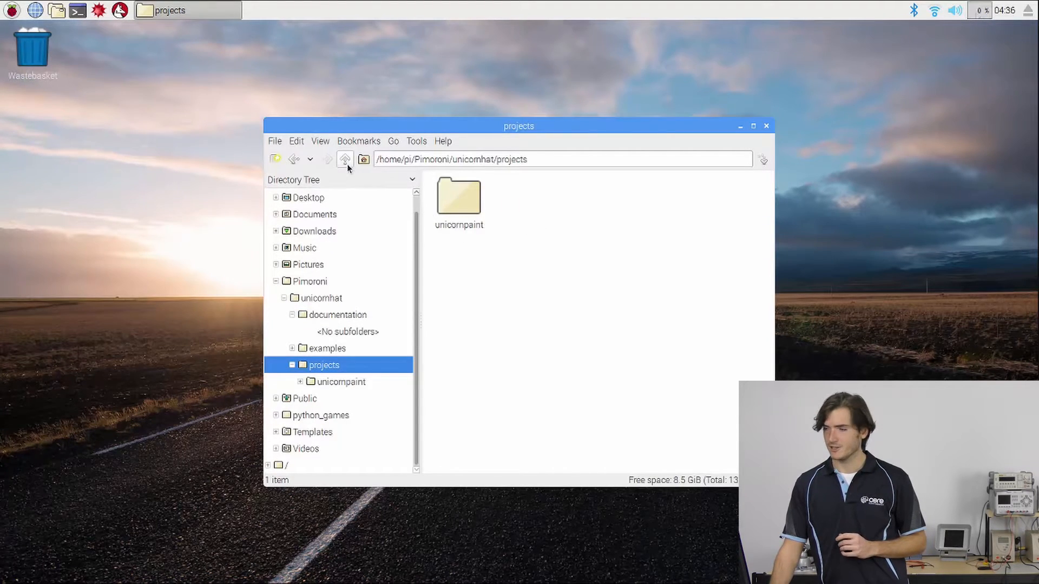
pyautogui.click(344, 159)
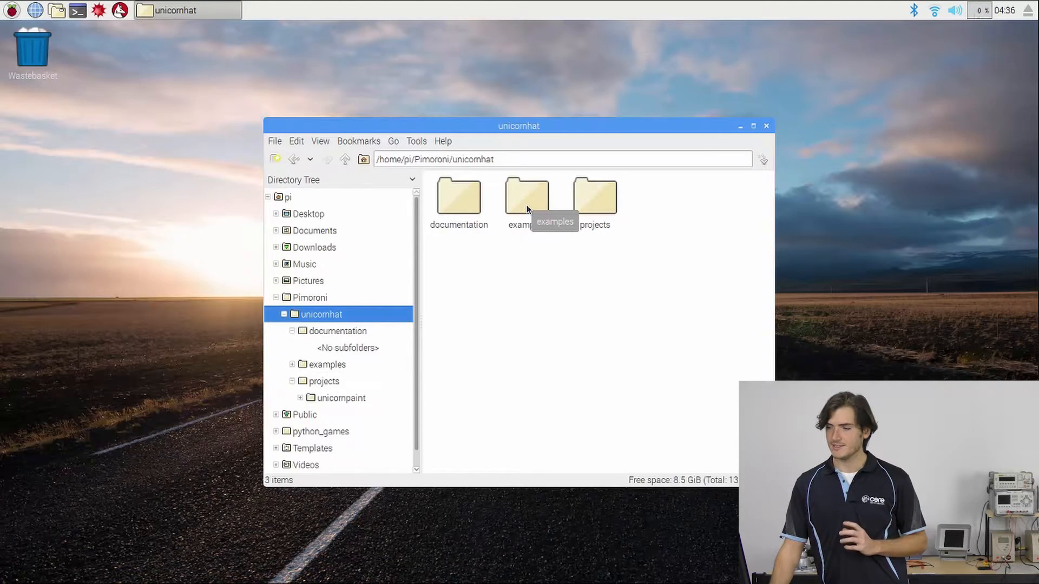
pyautogui.doubleClick(526, 199)
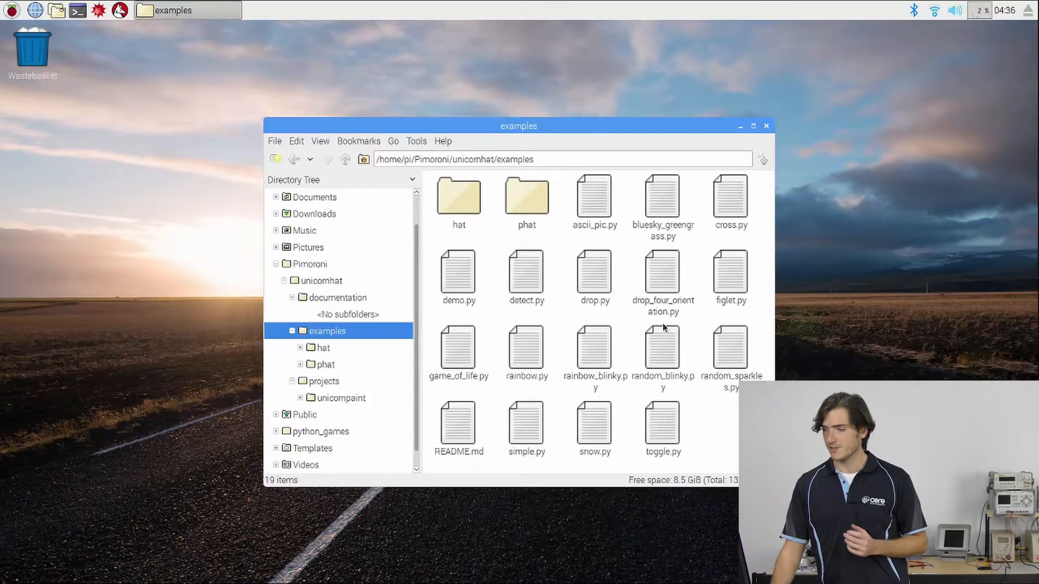
pyautogui.moveTo(629, 326)
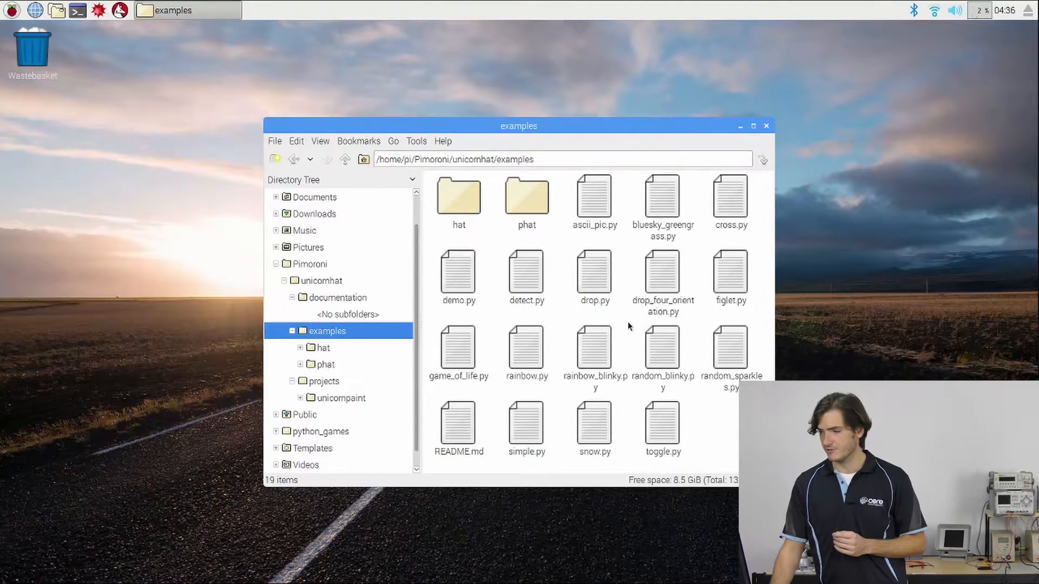
pyautogui.click(457, 350)
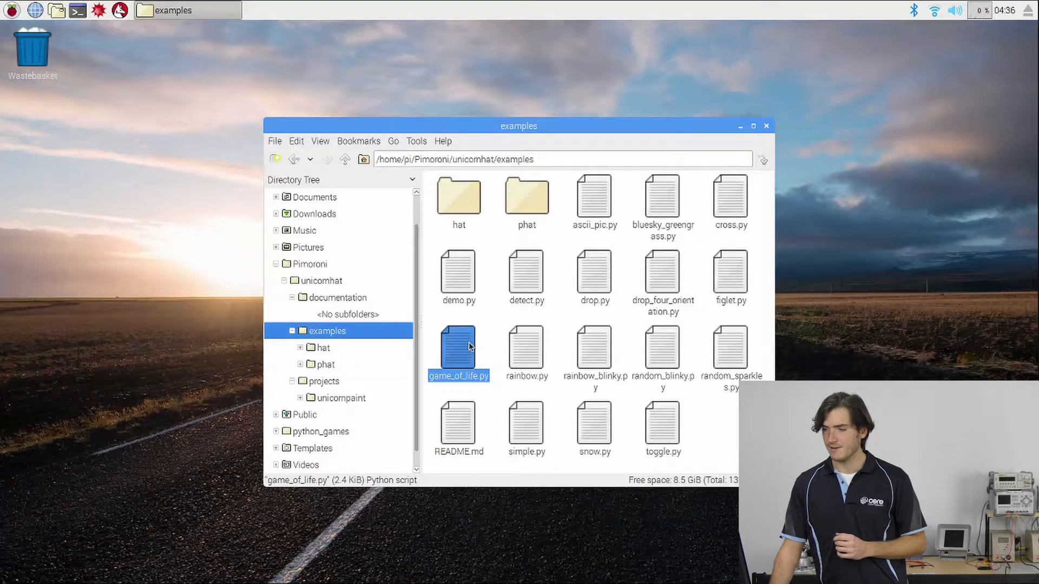
# Step: Open game_of_life.py in the IDLE editor from the Execute File dialog
pyautogui.doubleClick(457, 348)
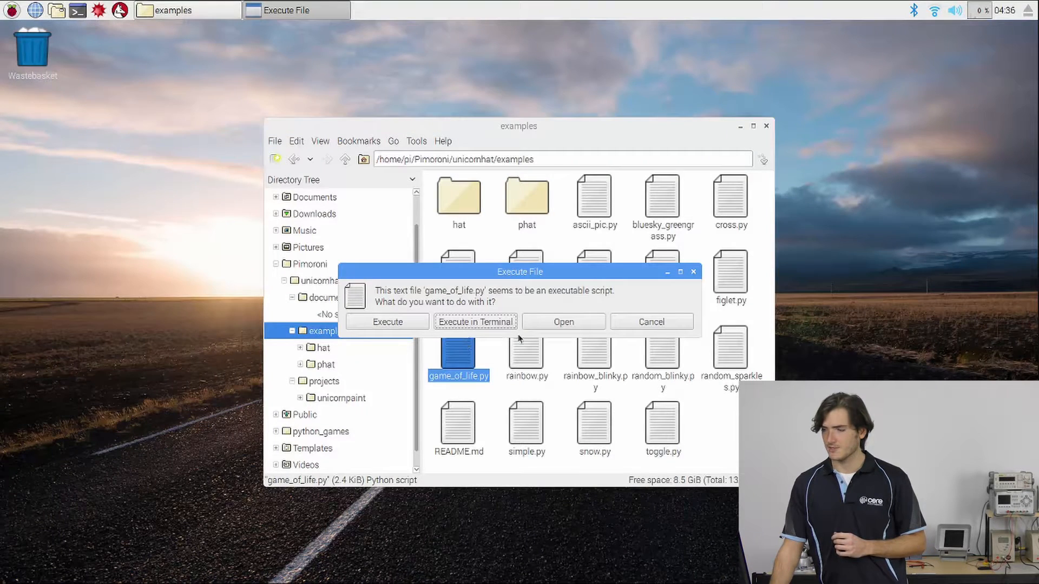
pyautogui.click(650, 321)
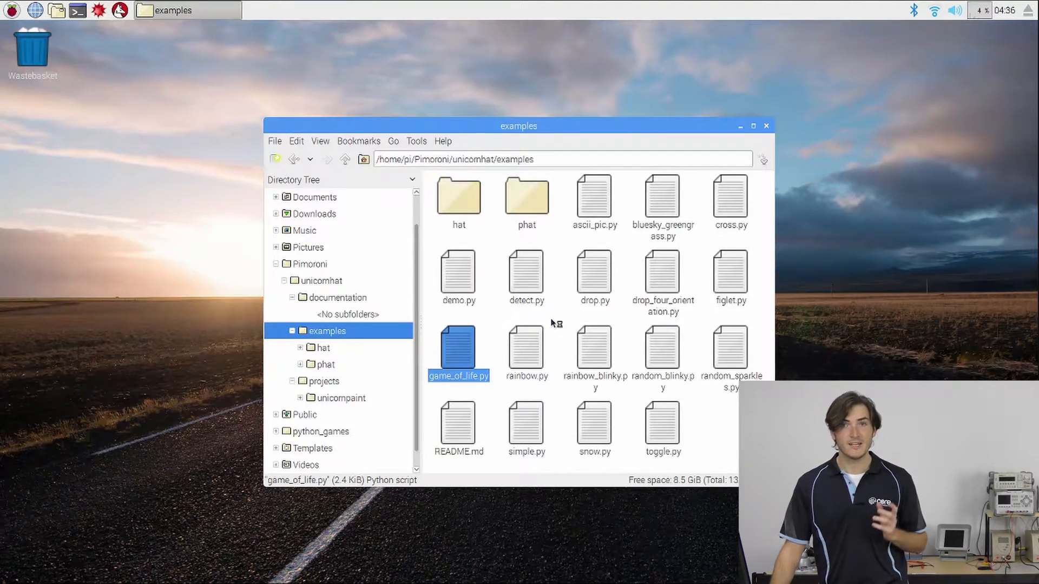
pyautogui.doubleClick(459, 348)
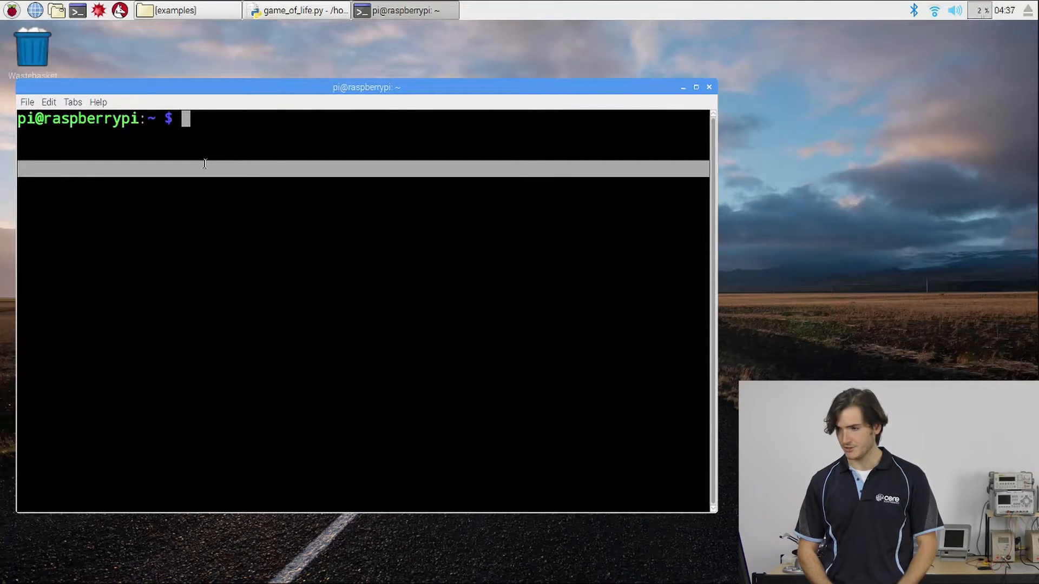
# Step: Change directory to Pimoroni/unicornhat/examples/ using Tab completion
pyautogui.write('cd Pimoroni/')
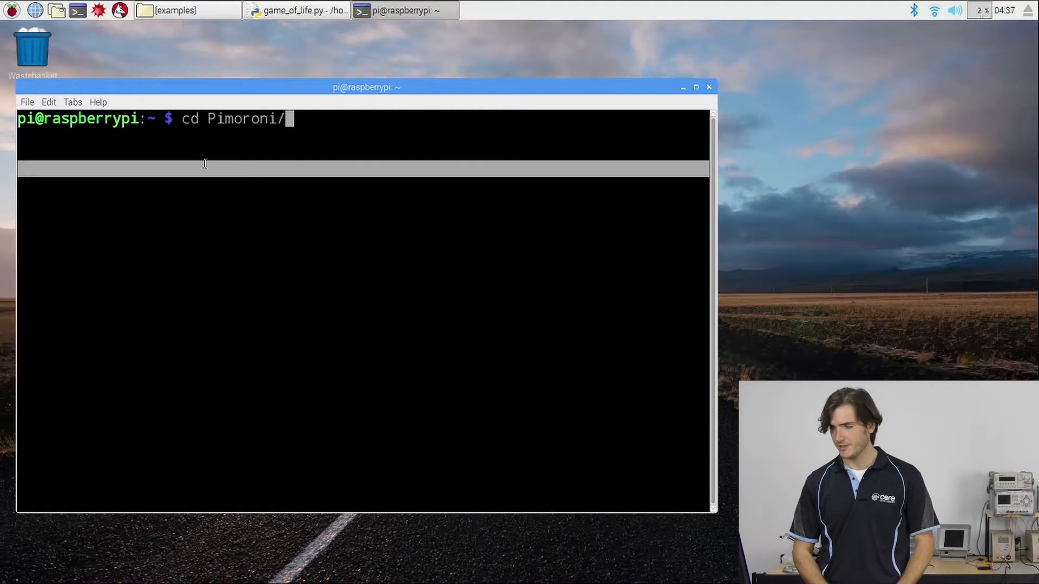
pyautogui.write('ex')
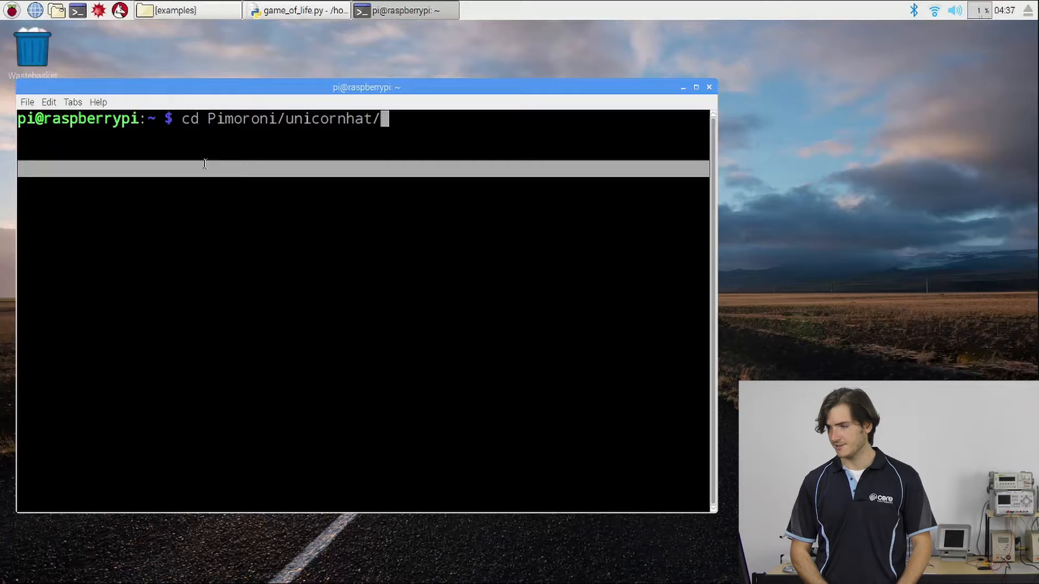
pyautogui.write('examples/')
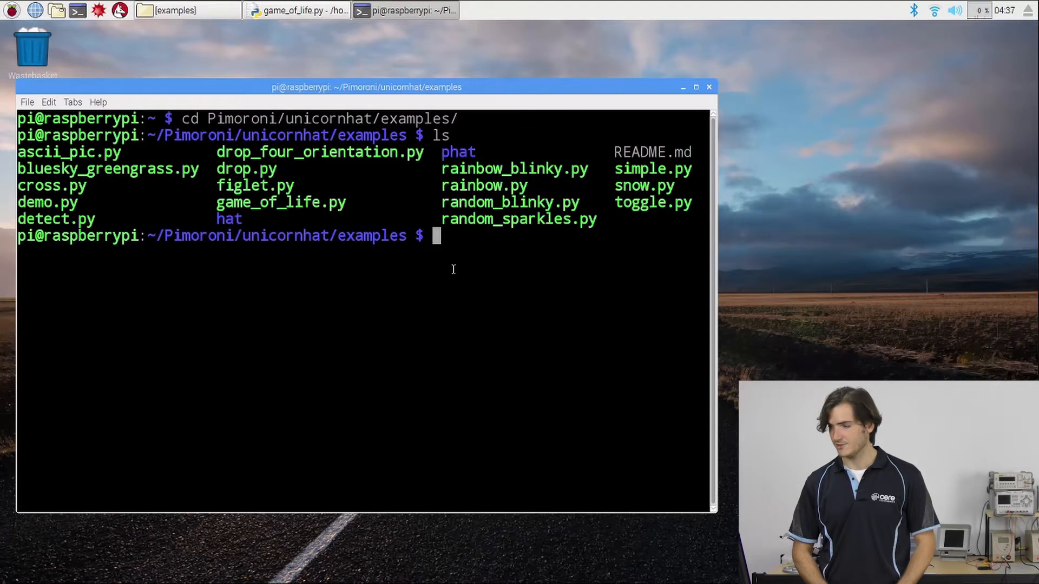
# Step: List the example scripts and run 'sudo python game_of_life.py'
pyautogui.write('sudo python')
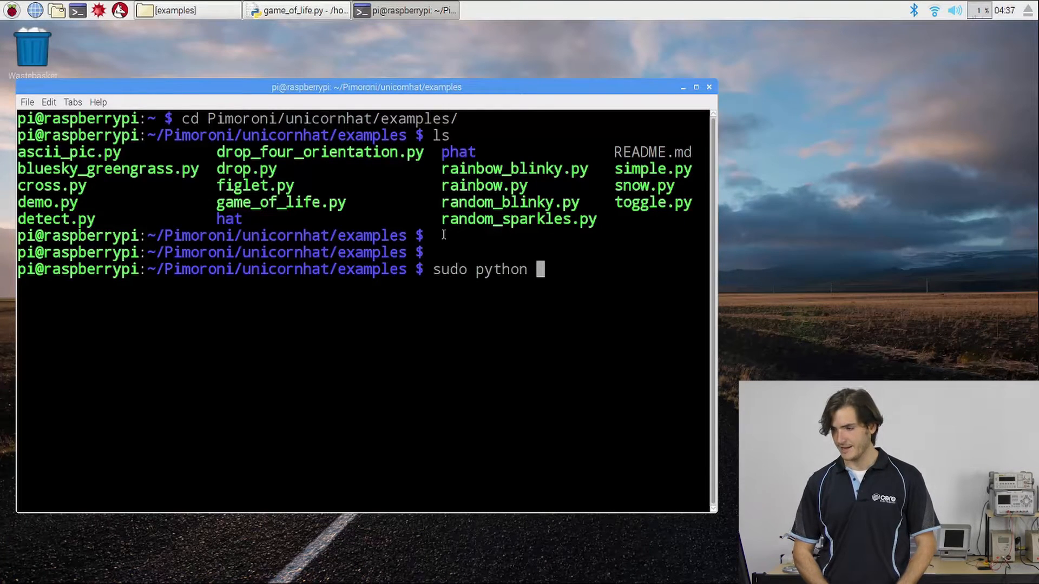
pyautogui.write('game_of_life.py')
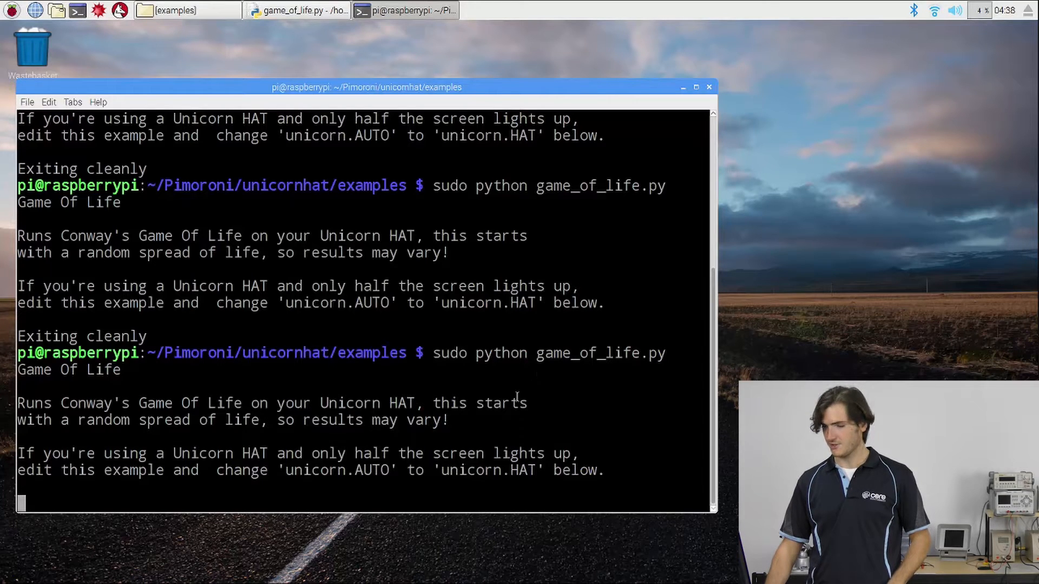
# Step: Stop the game with Ctrl+C and set IDLE's editor font size to 16
pyautogui.press('ctrl+c')
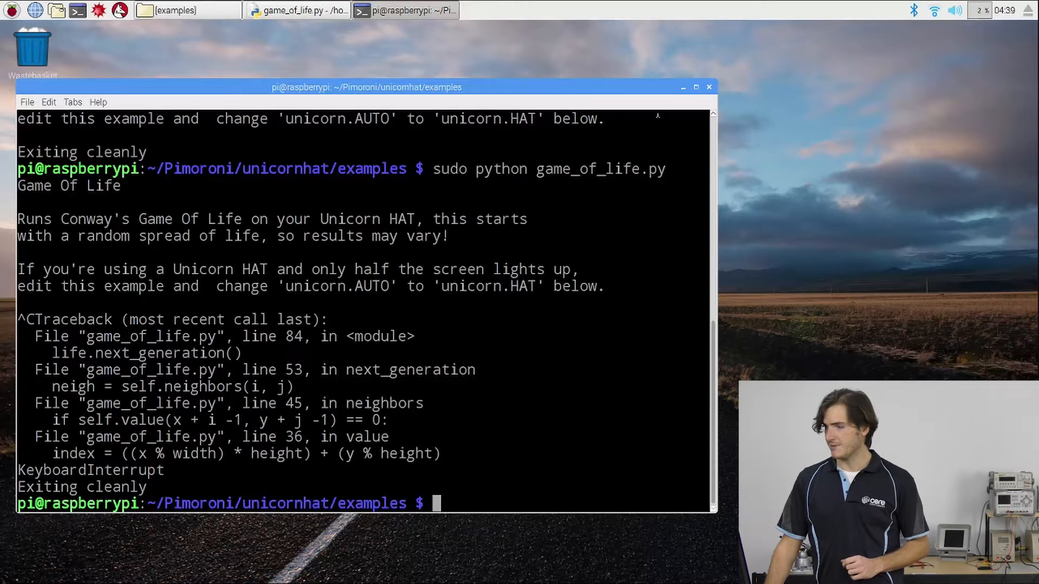
pyautogui.click(296, 9)
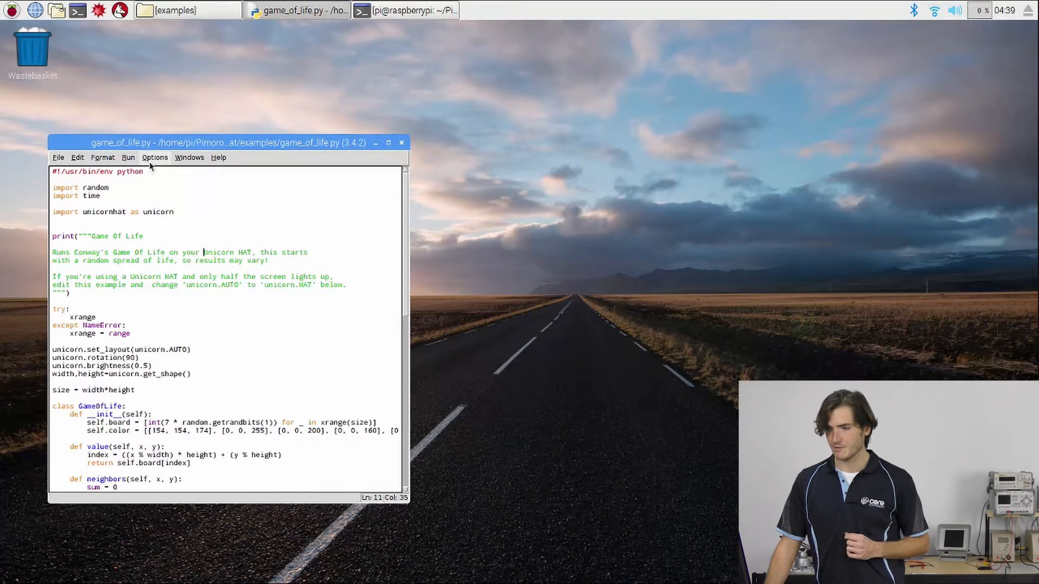
pyautogui.click(103, 157)
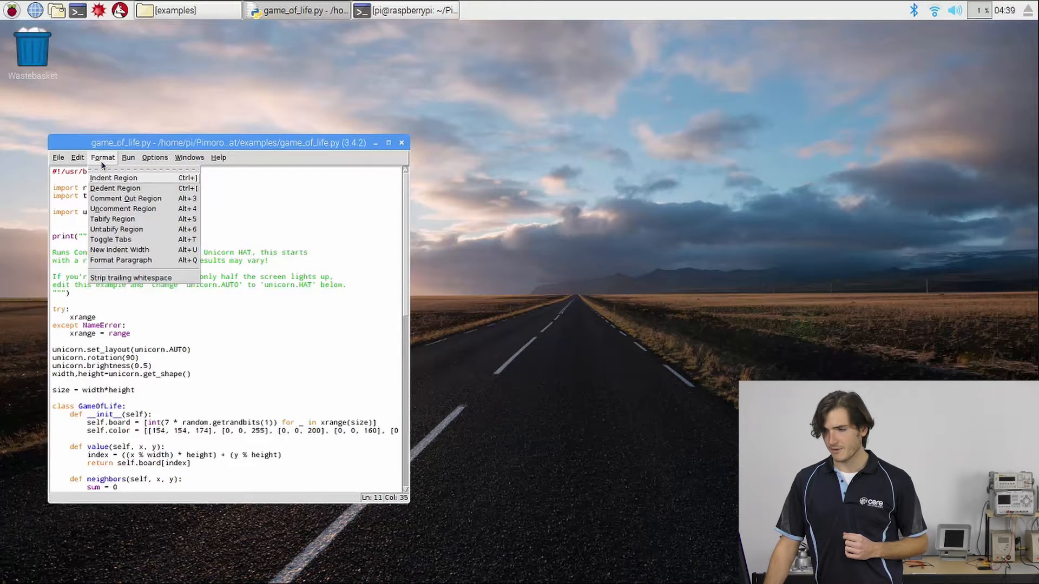
pyautogui.click(154, 157)
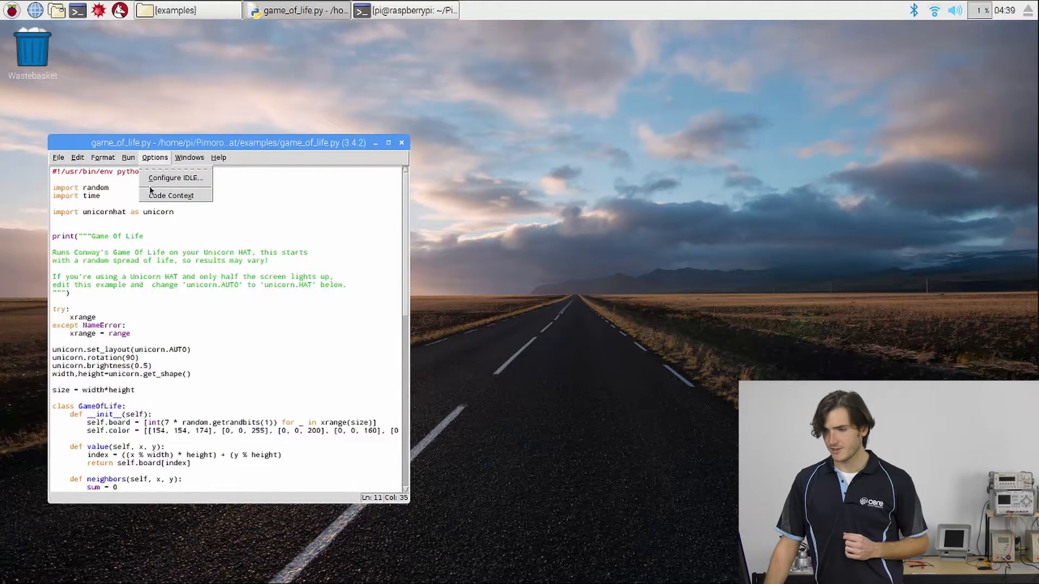
pyautogui.click(174, 178)
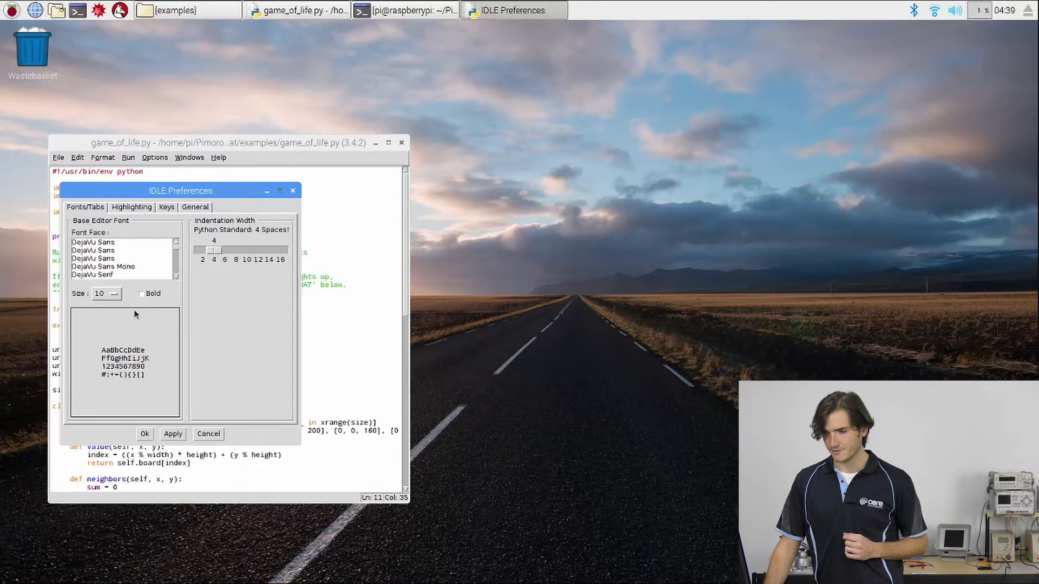
pyautogui.click(117, 294)
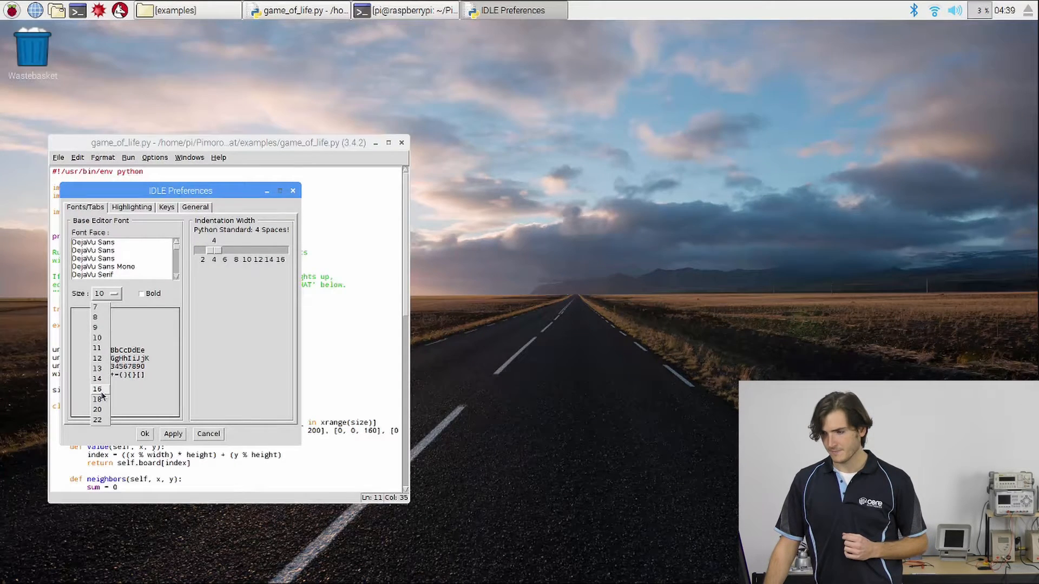
pyautogui.click(97, 388)
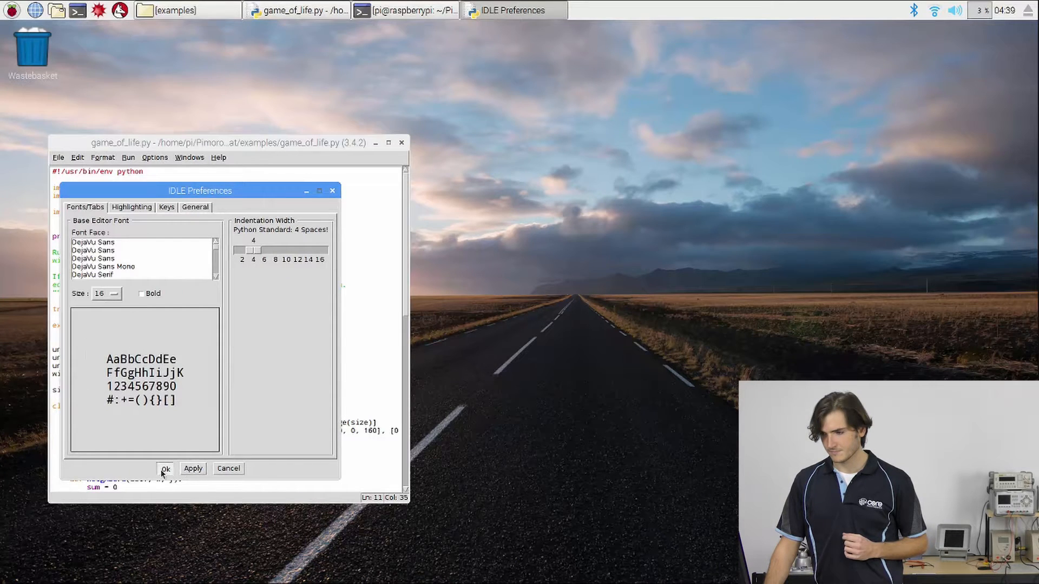
pyautogui.click(165, 468)
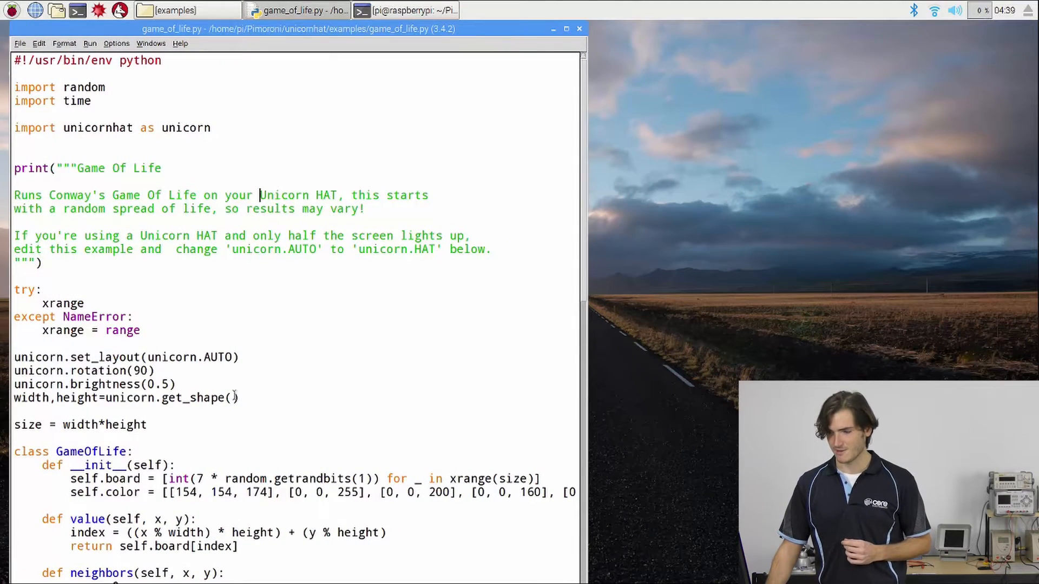
pyautogui.scroll(-3)
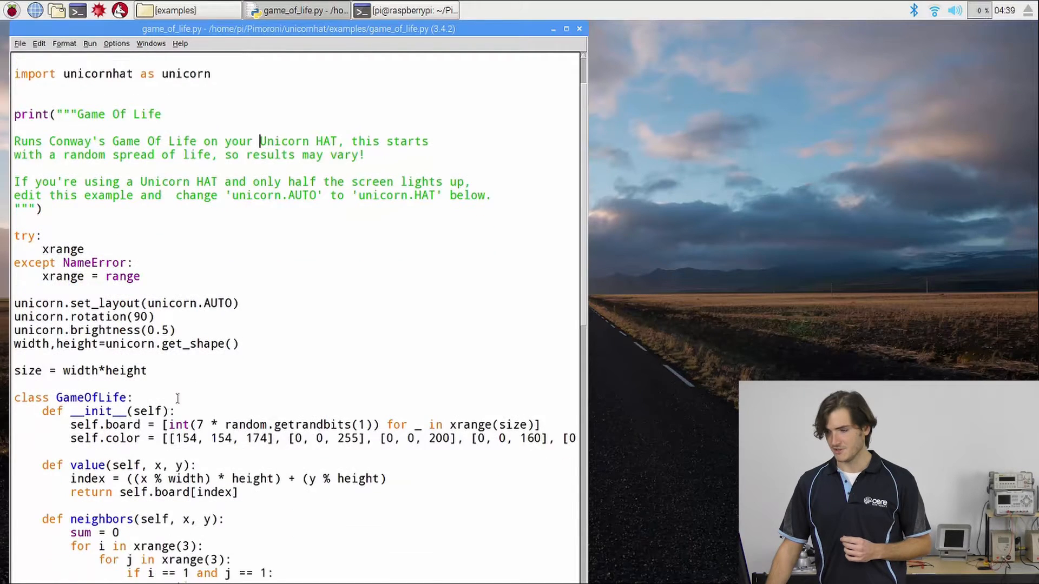
pyautogui.scroll(-3)
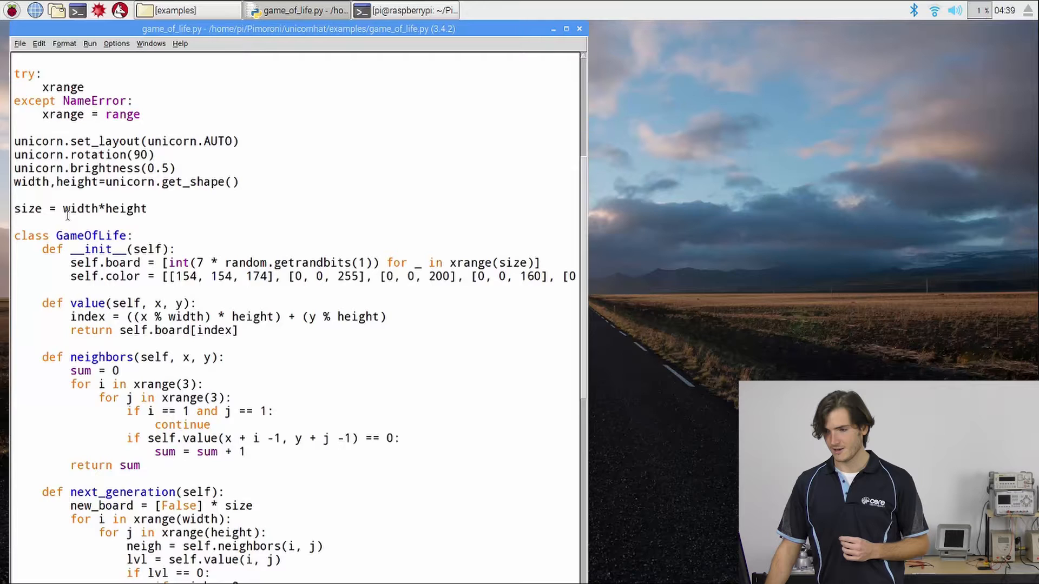
pyautogui.scroll(-3)
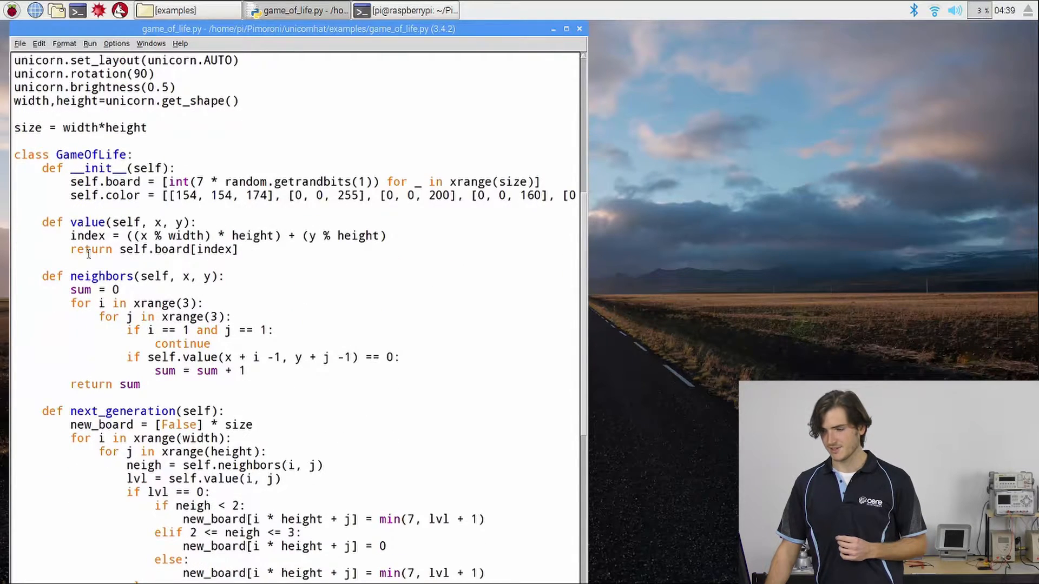
pyautogui.scroll(-3)
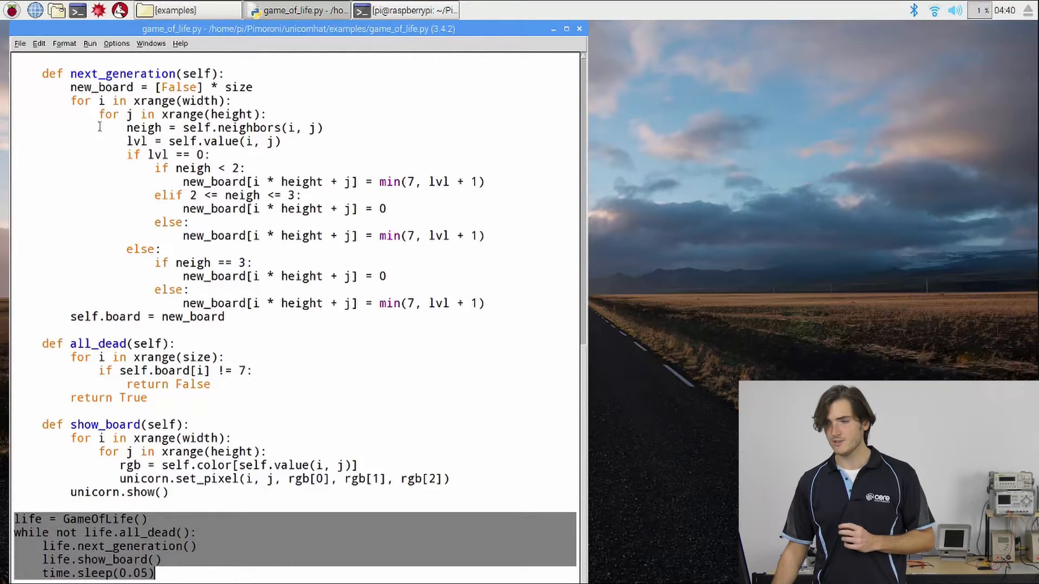
# Step: Add 'while True:' above the game loop, indent the block, and start it with 'frame = 0'
pyautogui.click(65, 43)
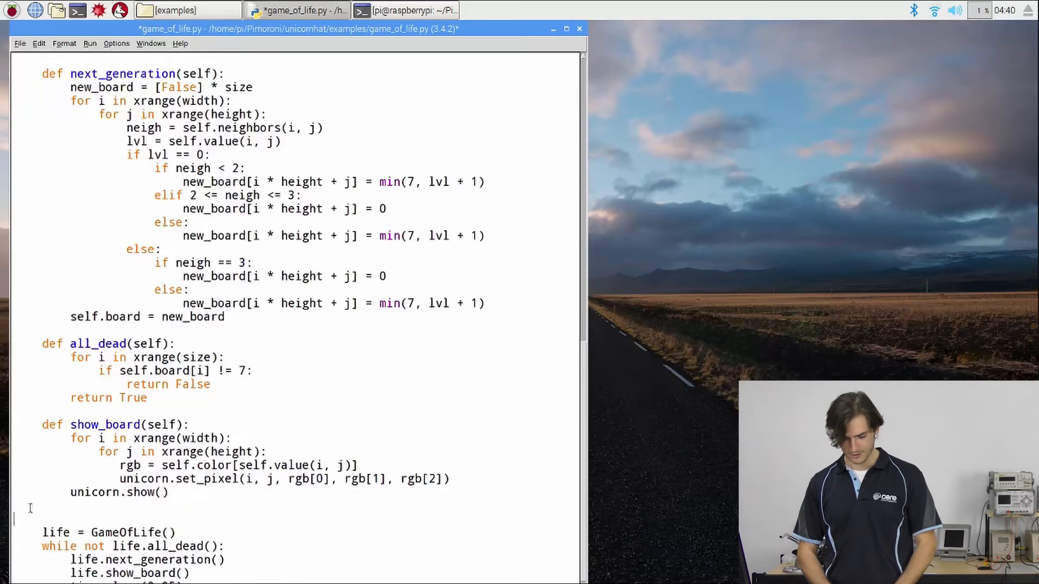
pyautogui.write('while True:')
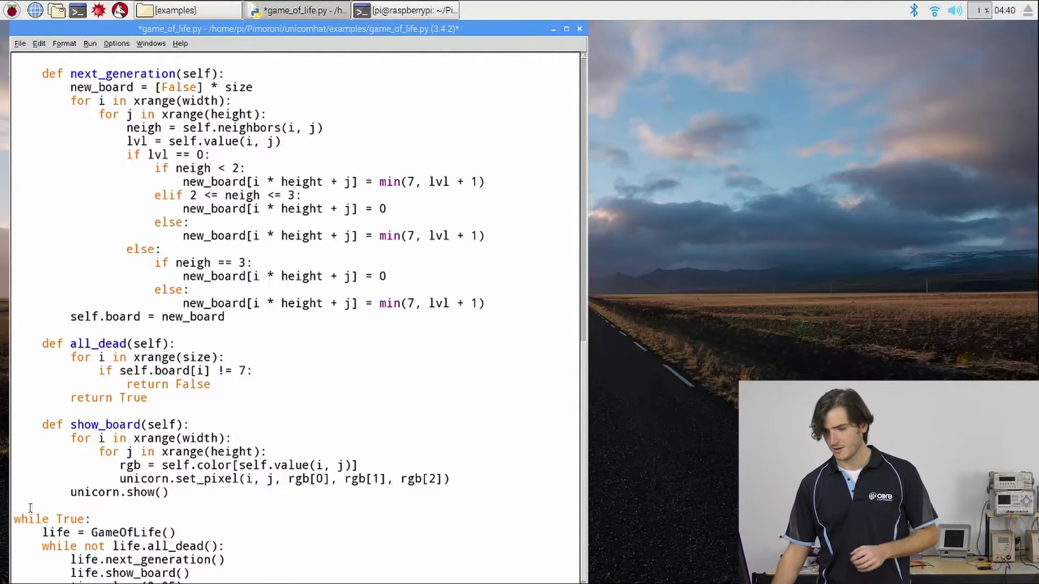
pyautogui.scroll(-3)
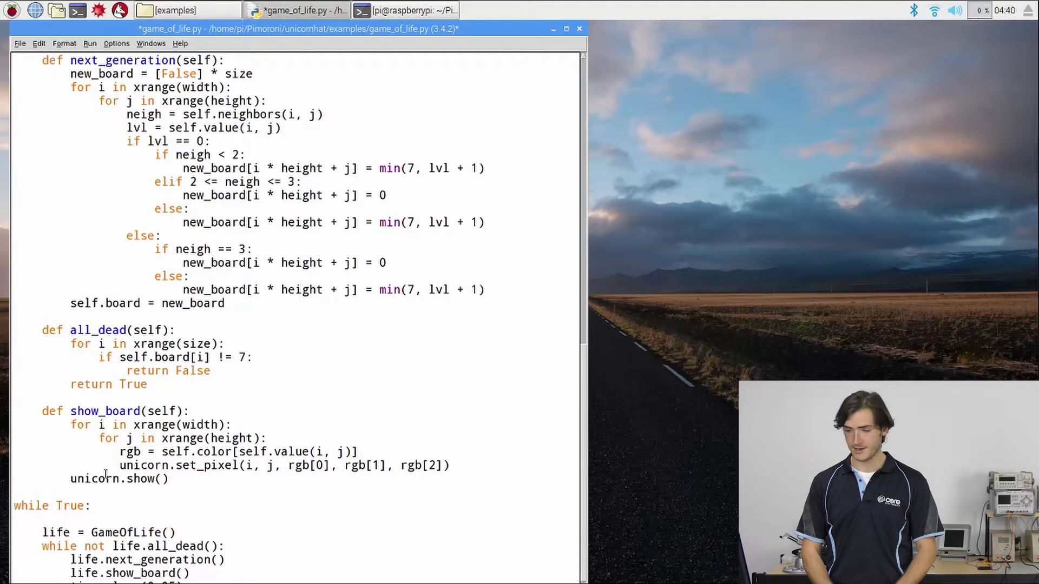
pyautogui.write('frame')
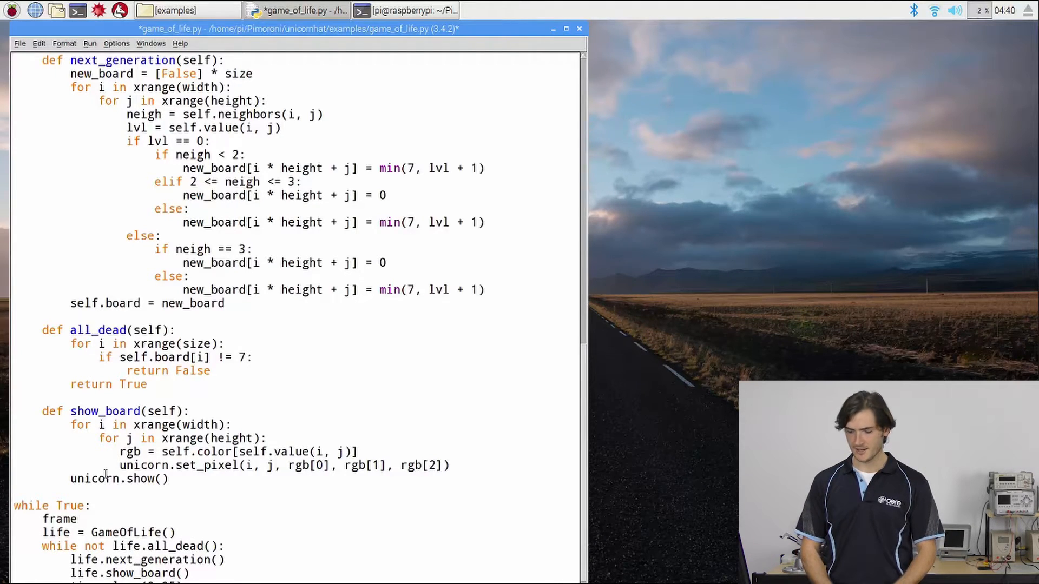
pyautogui.write('= 0')
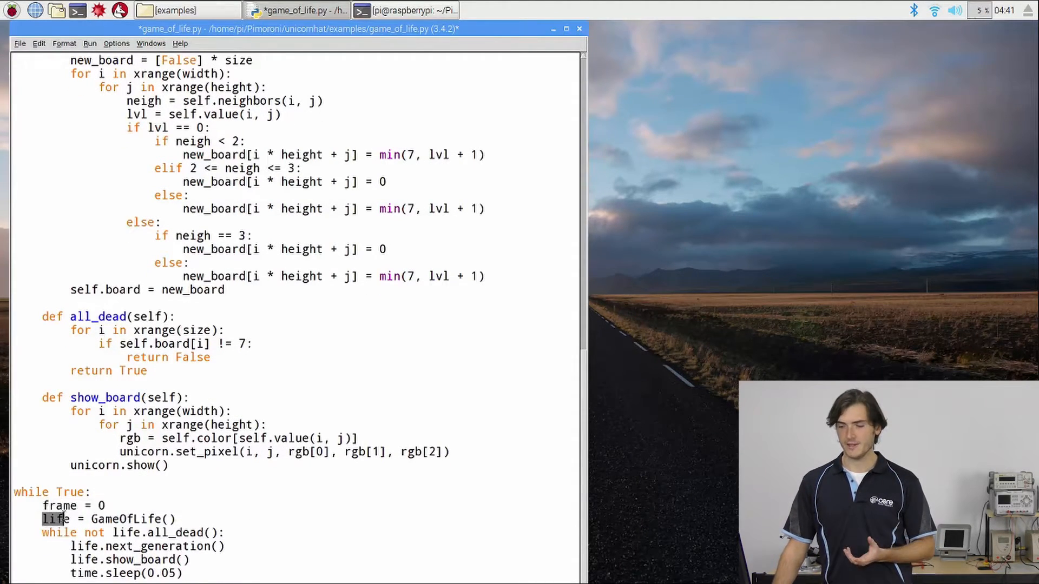
pyautogui.tripleClick(106, 519)
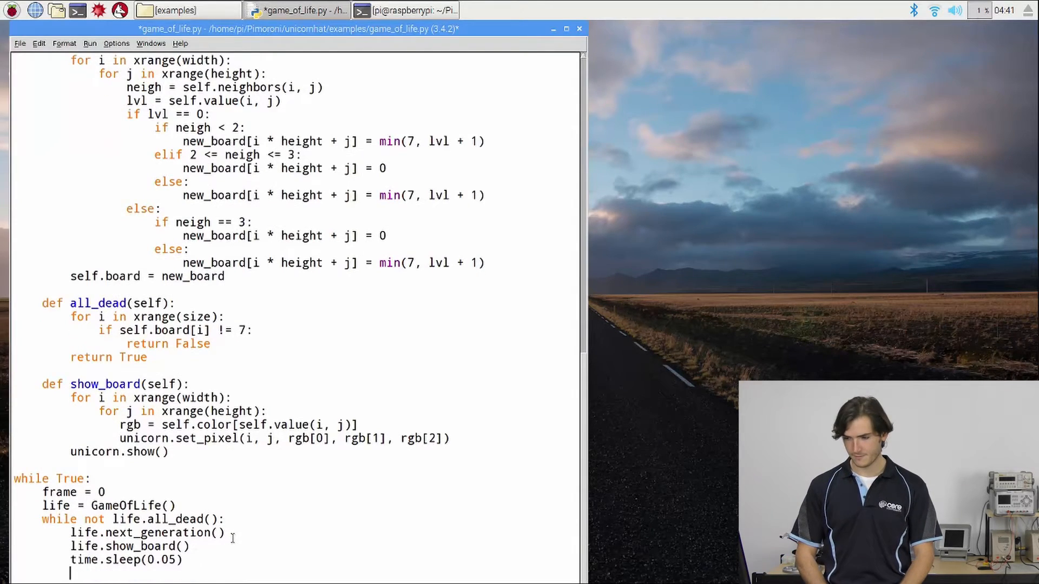
# Step: Add 'frame = frame + 1' and 'if frame > 150: break' to the inner loop, then save
pyautogui.write('frame =')
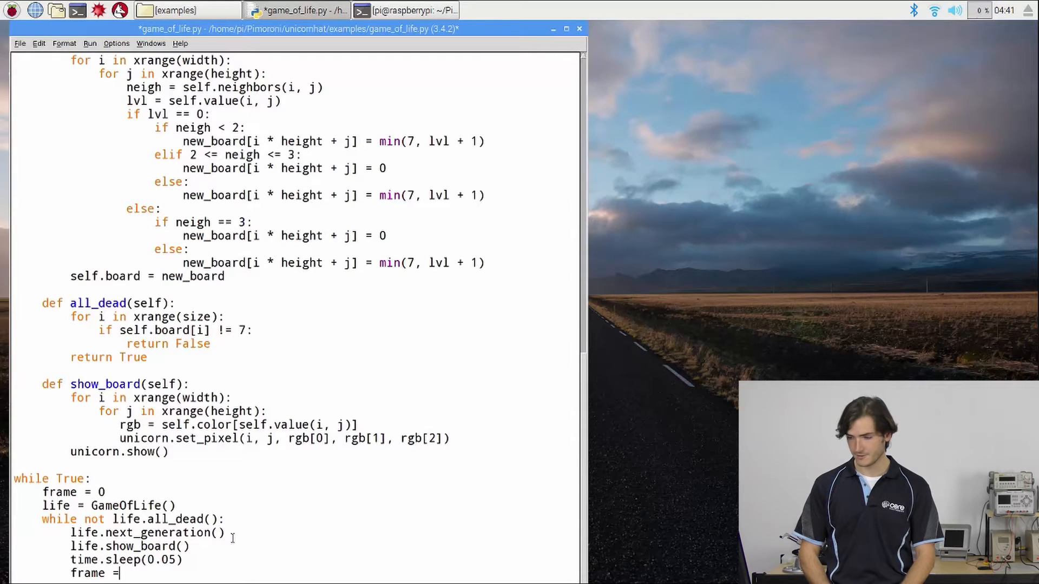
pyautogui.write('frame + 1')
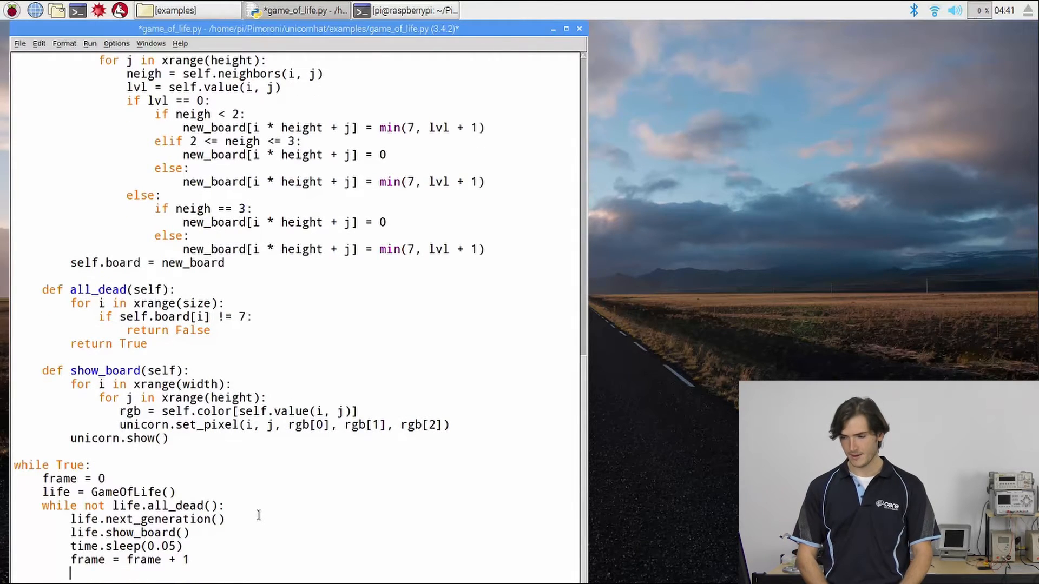
pyautogui.write('if frame >')
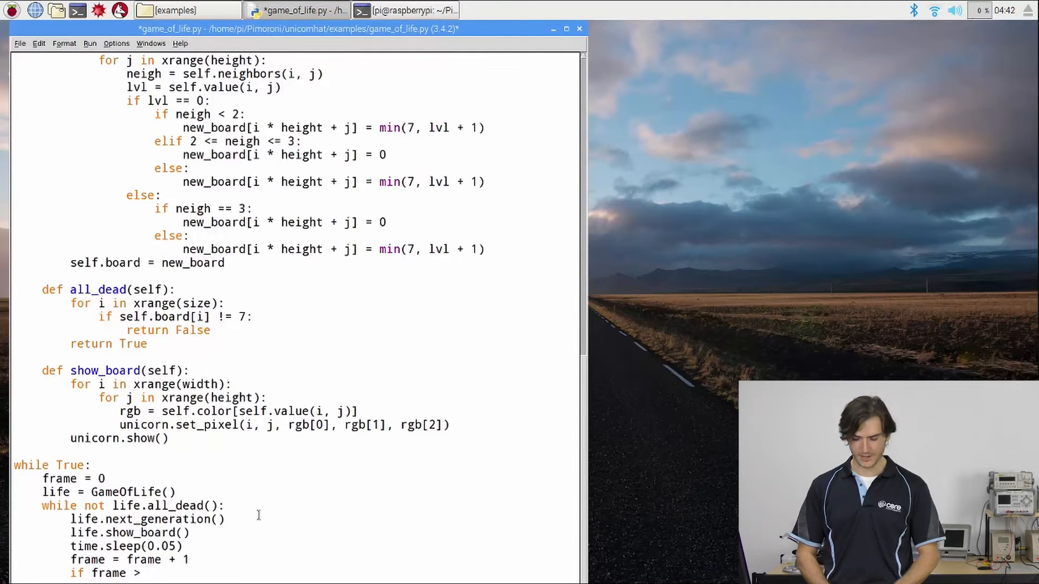
pyautogui.write('150')
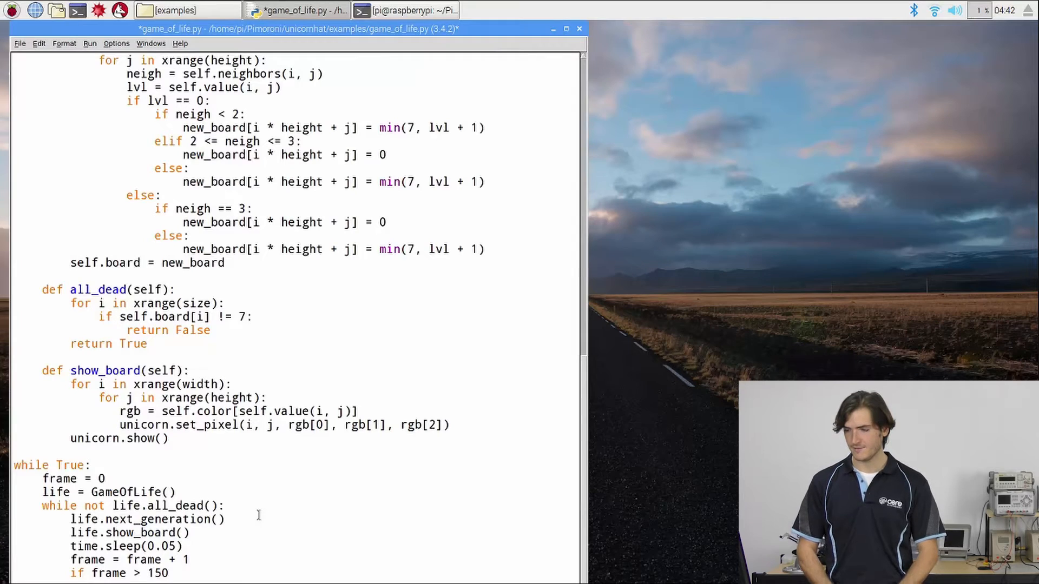
pyautogui.write(':')
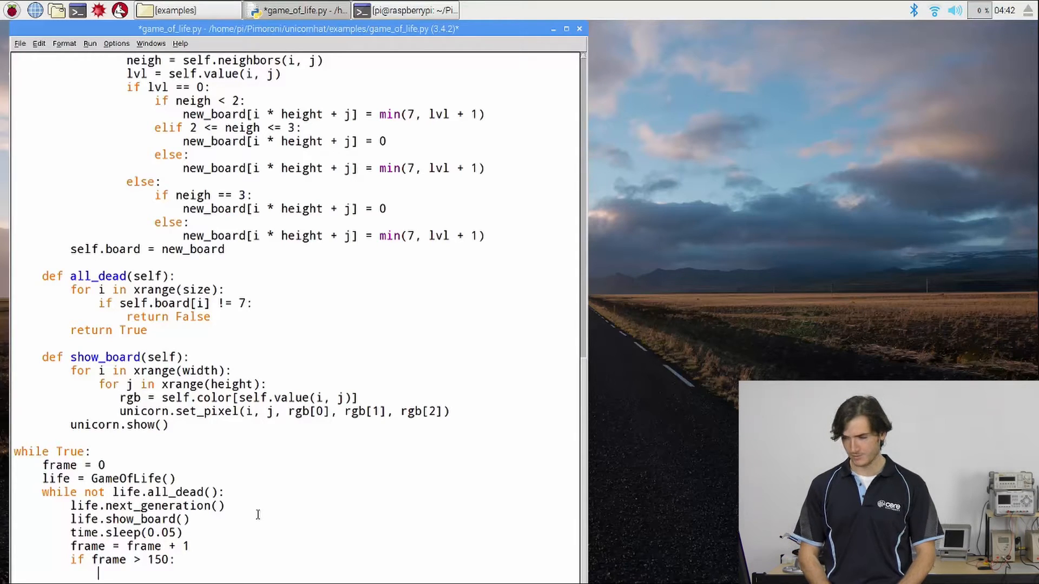
pyautogui.write('break')
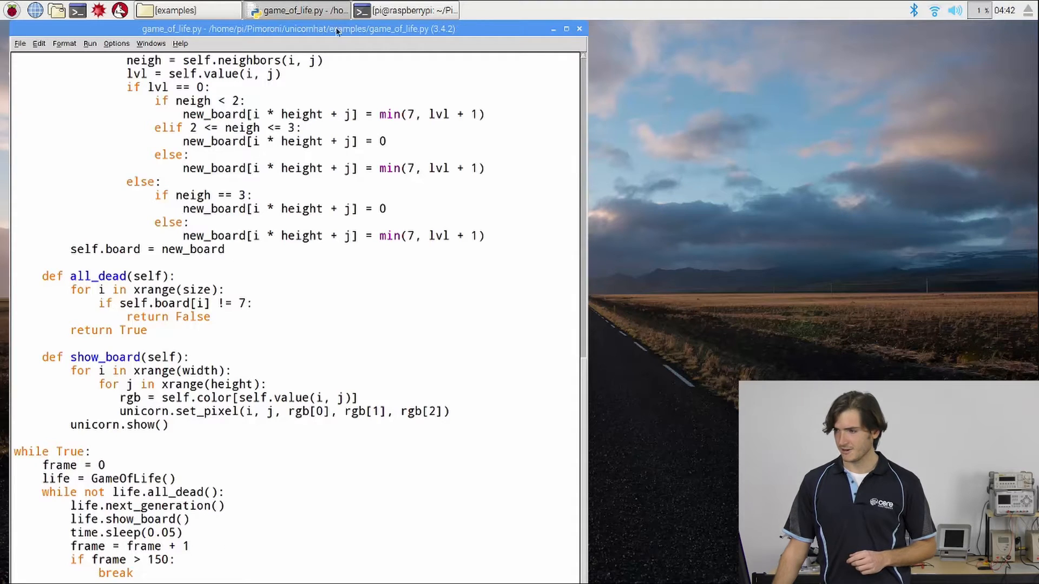
# Step: Clear the terminal screen and run 'sudo python game_of_life.py' again
pyautogui.click(405, 10)
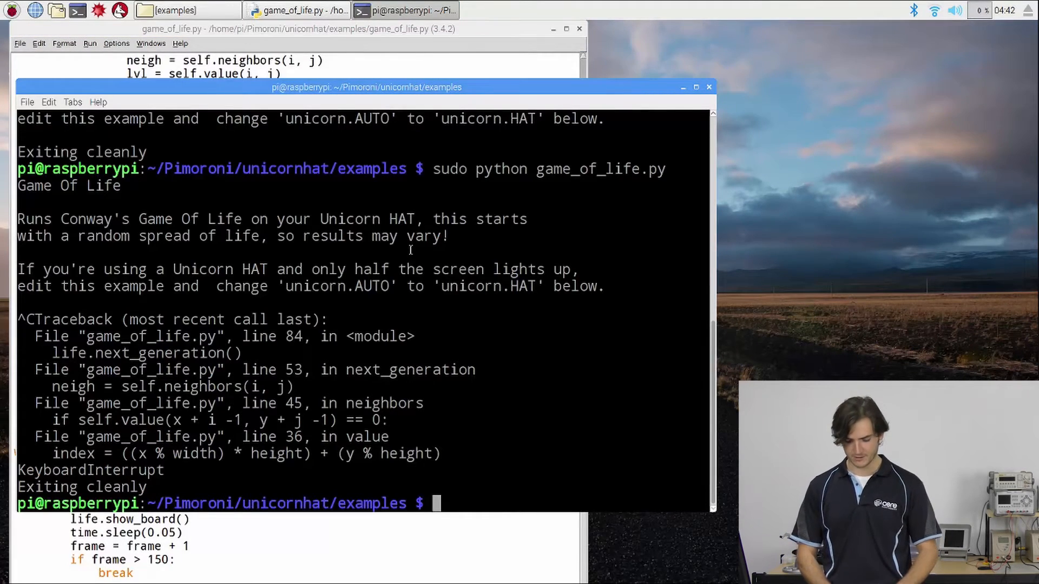
pyautogui.write('c')
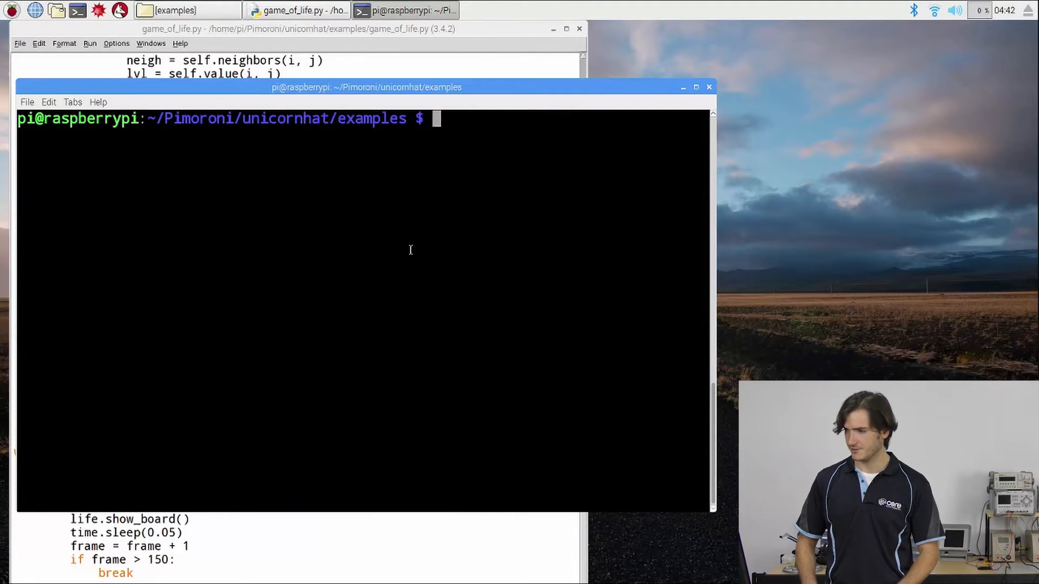
pyautogui.write('sudo python game_of_life.py')
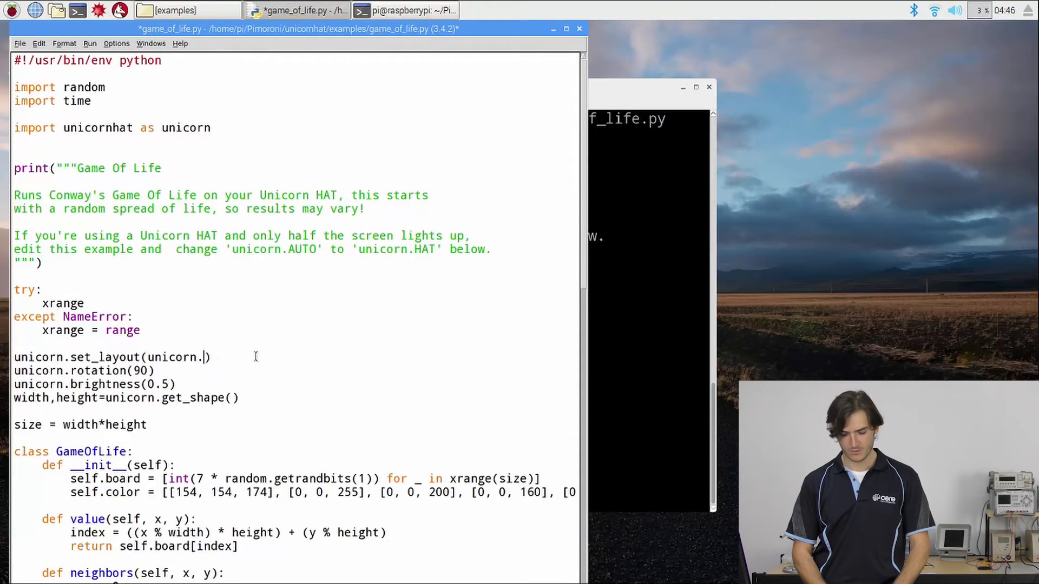
# Step: Change the set_layout argument to unicorn.HAT and save game_of_life.py
pyautogui.write('HA')
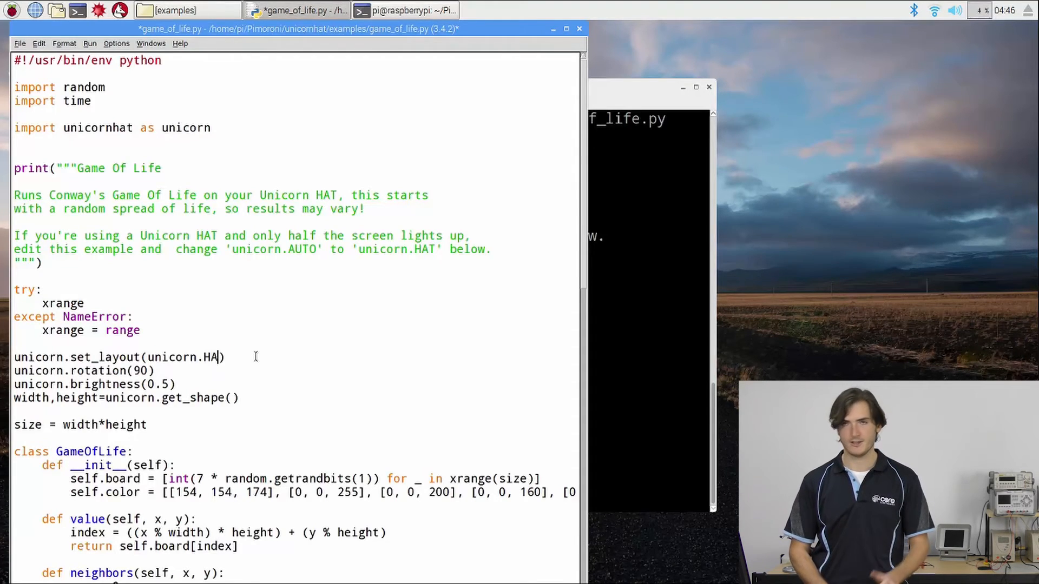
pyautogui.write('T')
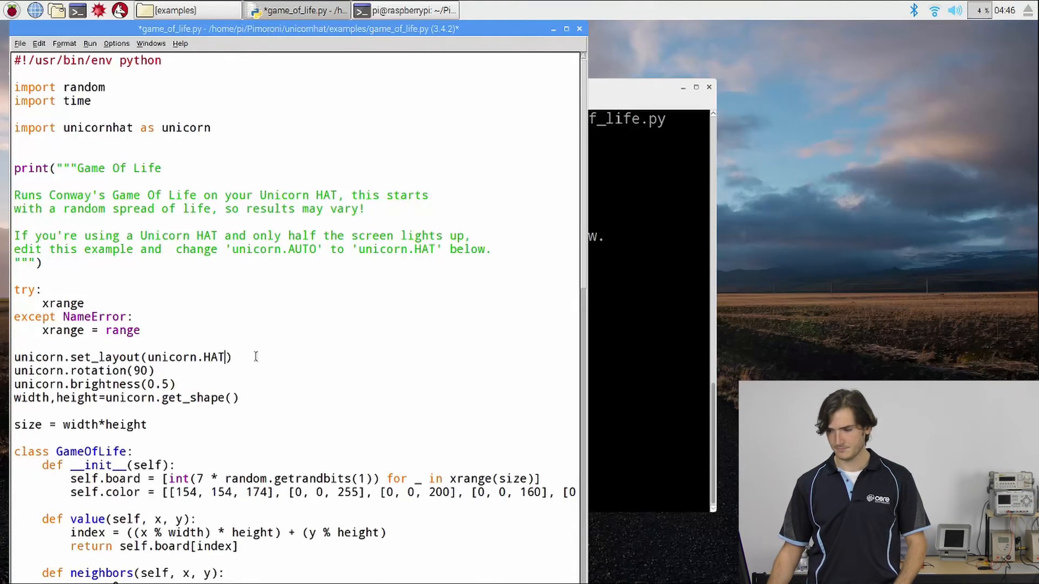
pyautogui.press('ctrl+s')
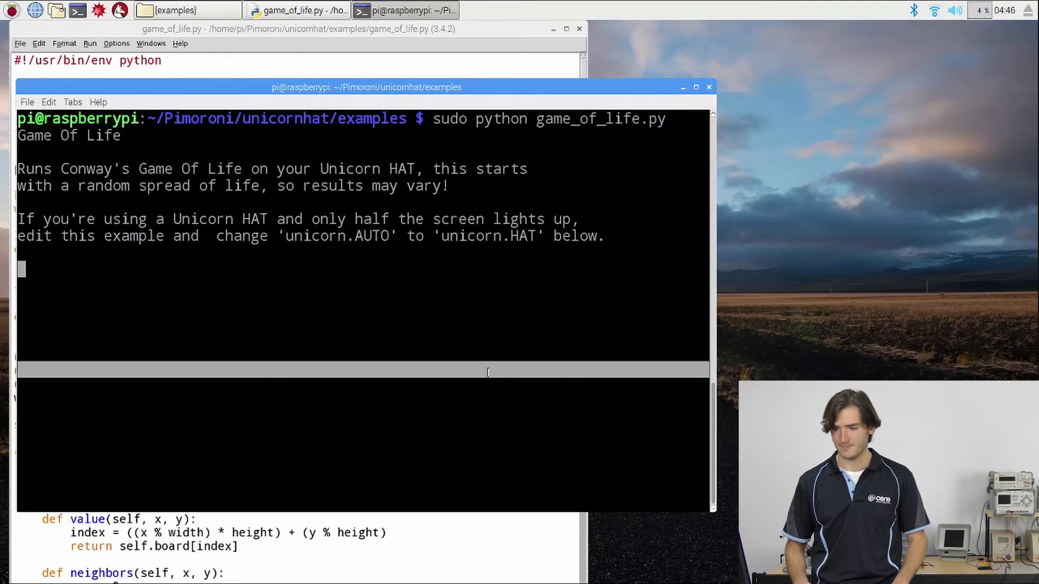
# Step: Interrupt the running HAT-layout Game of Life program with a KeyboardInterrupt
pyautogui.press('ctrl+c')
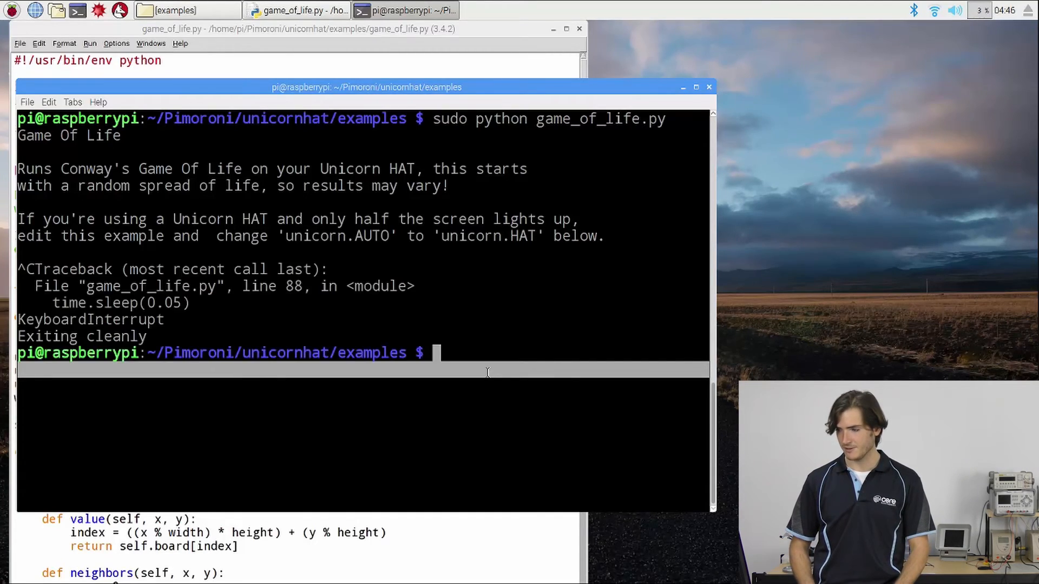